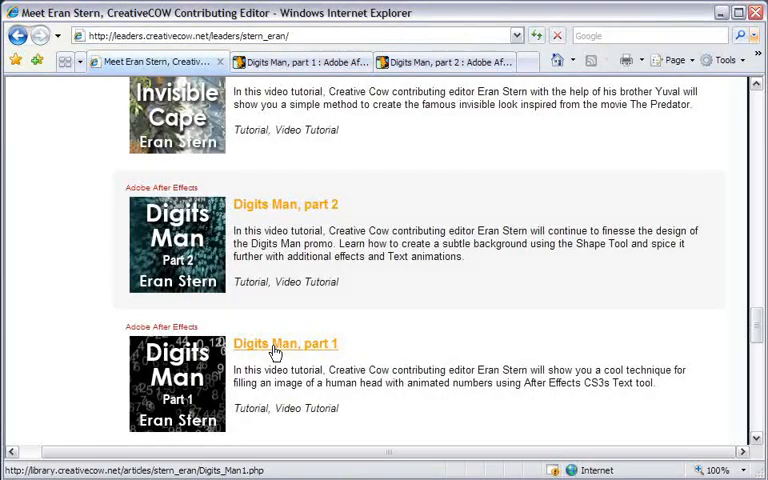
- Browse the Digits Man part 1 tutorial page, its comments and the play/download section
click(284, 344)
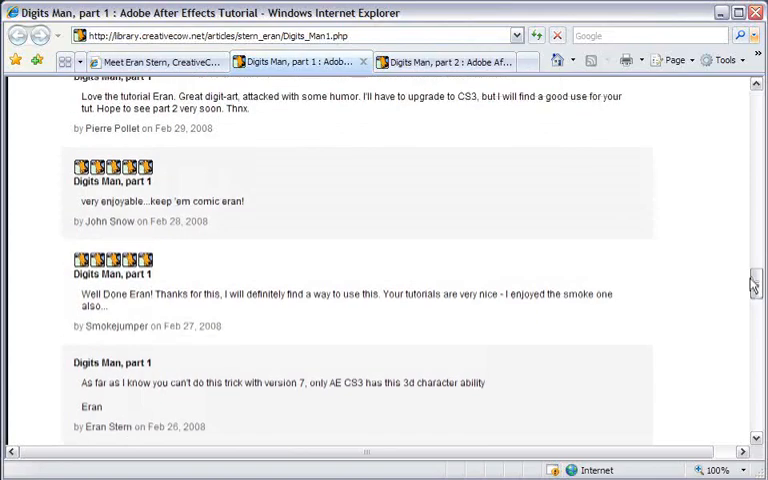
scroll(up, 3)
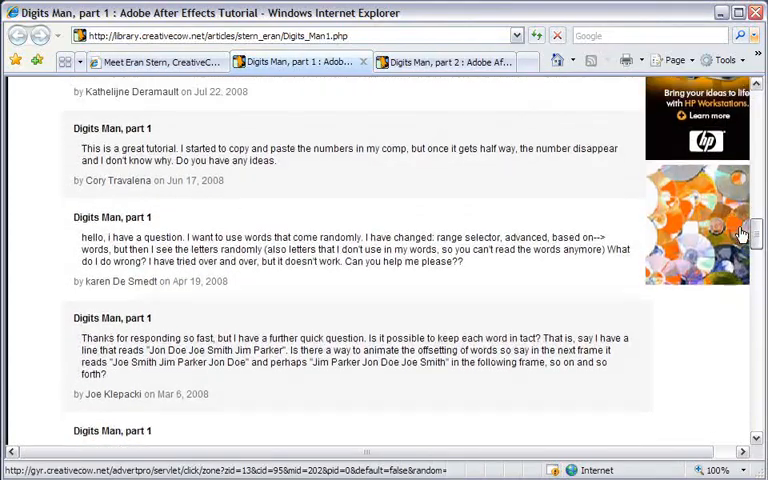
scroll(down, 3)
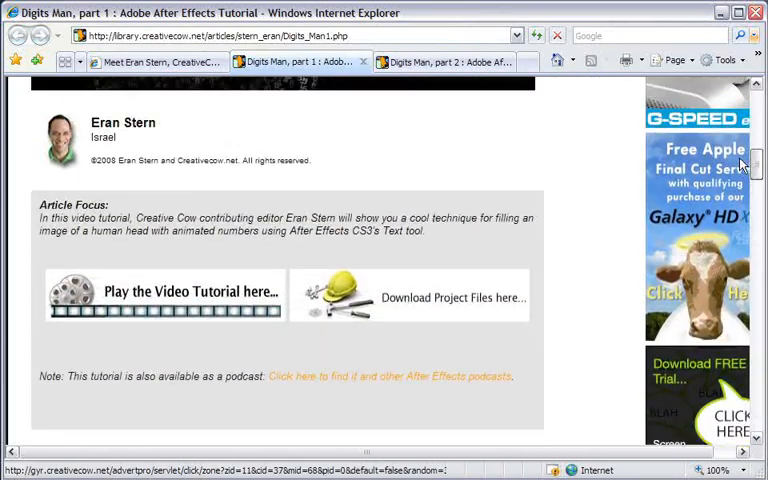
scroll(up, 3)
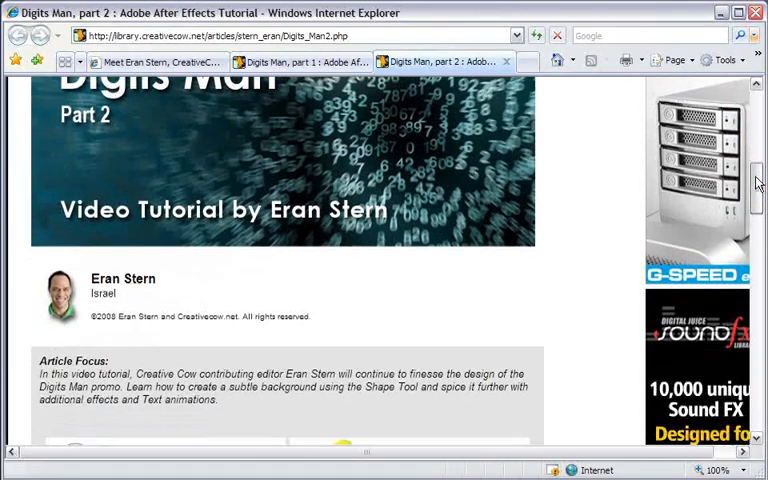
scroll(down, 3)
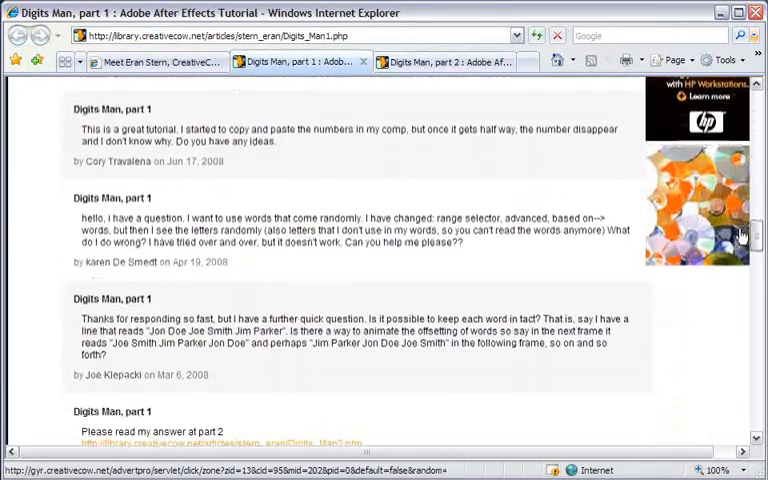
scroll(down, 3)
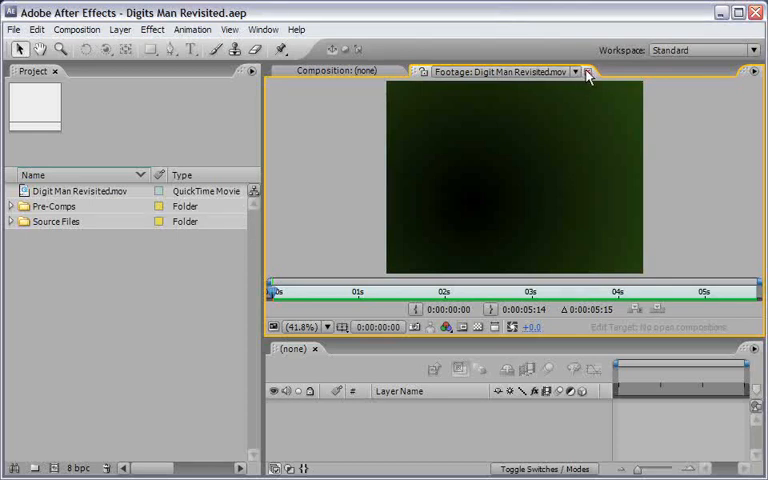
- Close the footage preview and create a new comp from Spinning Head.mov
click(588, 72)
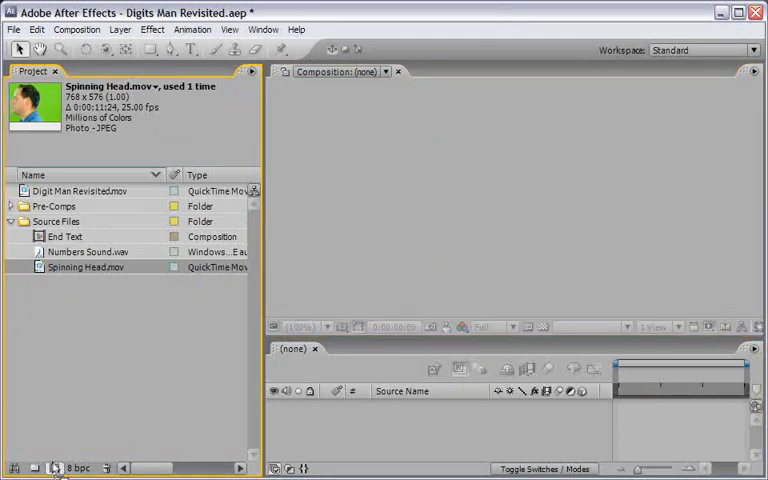
double_click(76, 268)
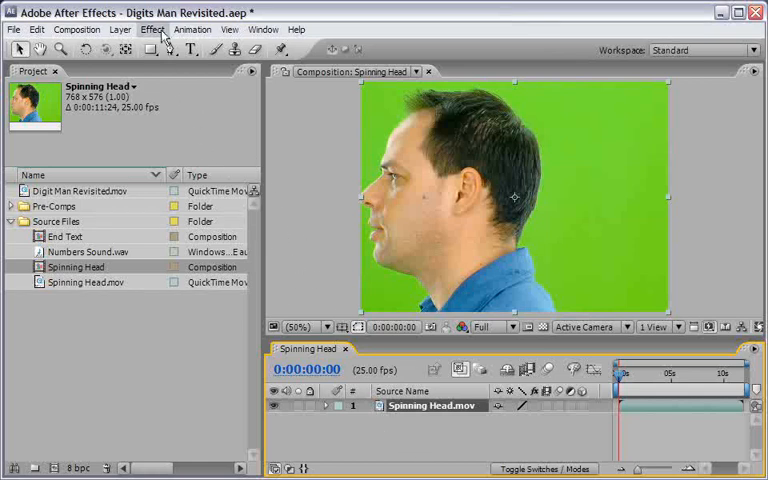
- Key out the green screen with Keylight, setting a Screen Matte value to -1.0
click(152, 28)
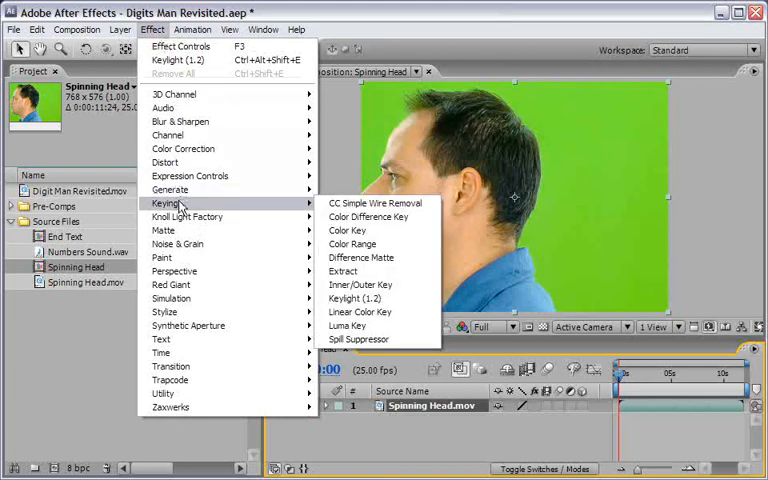
click(356, 298)
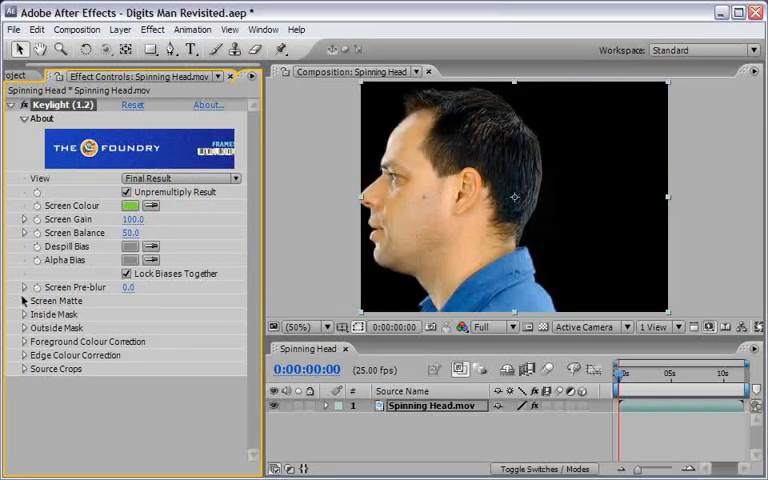
click(24, 300)
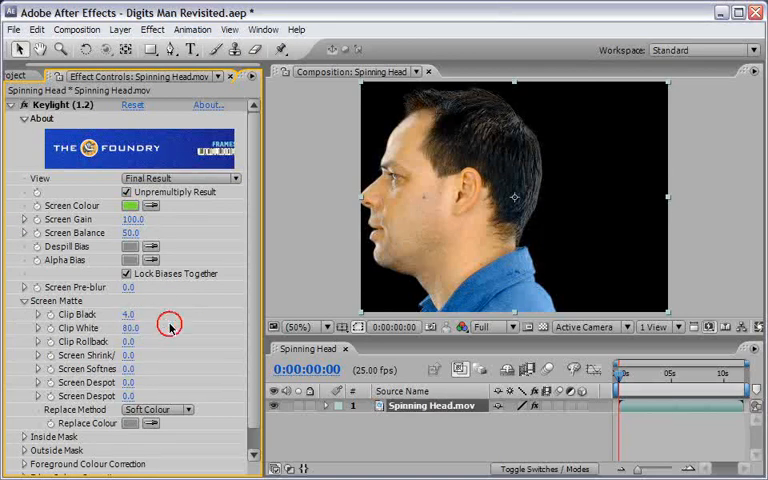
click(130, 356)
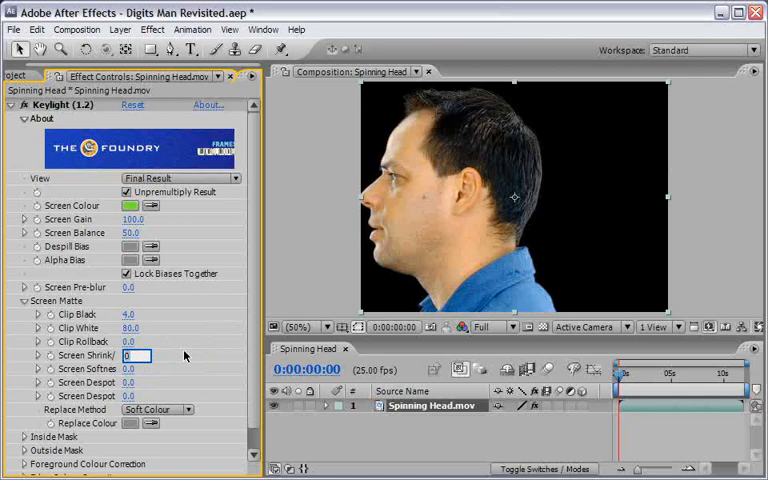
text(-1.0)
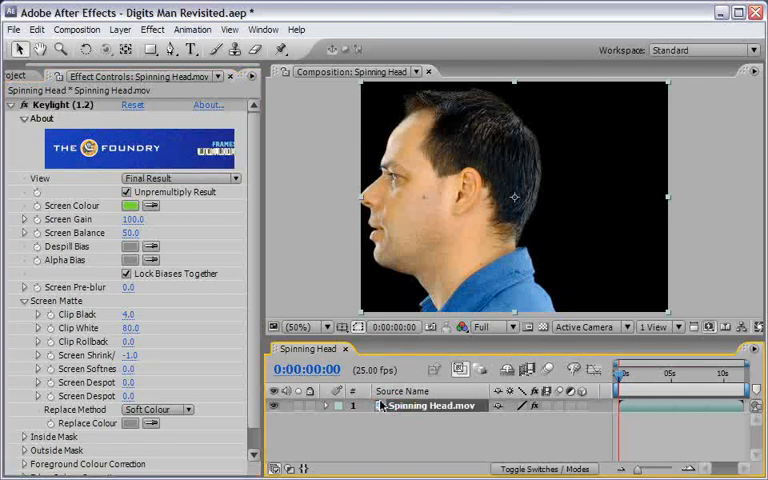
- Enable Time Remapping on the head layer, keyframe it via Go to Time, and trim the comp to the work area
right_click(410, 404)
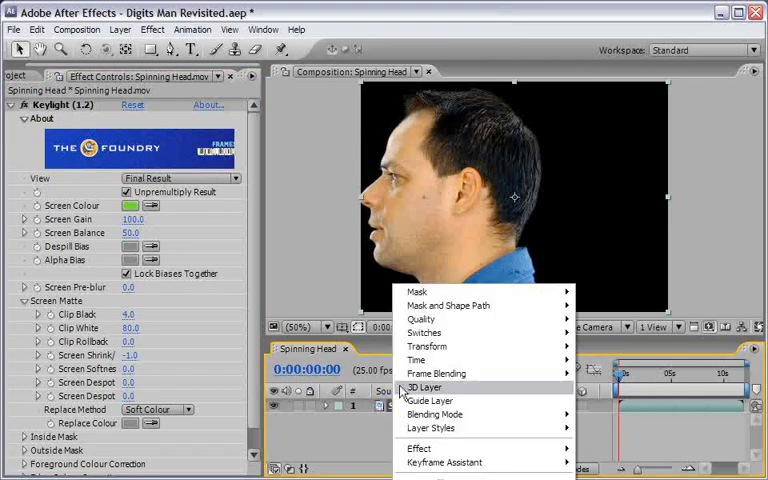
mouse_move(416, 360)
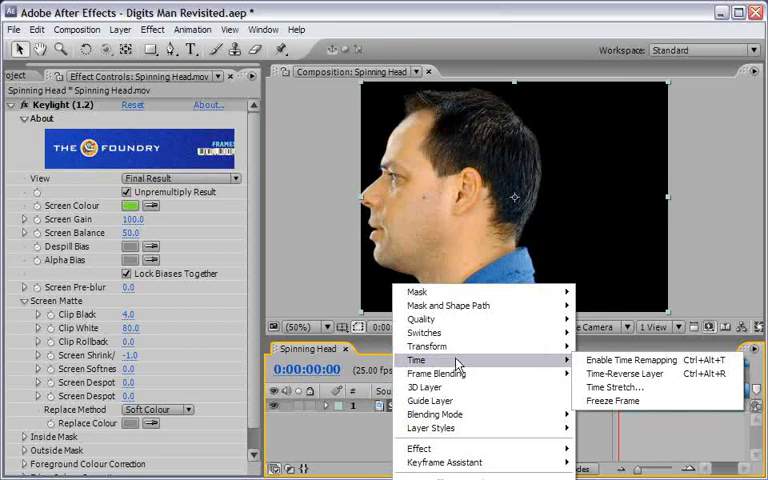
click(612, 360)
text(9)
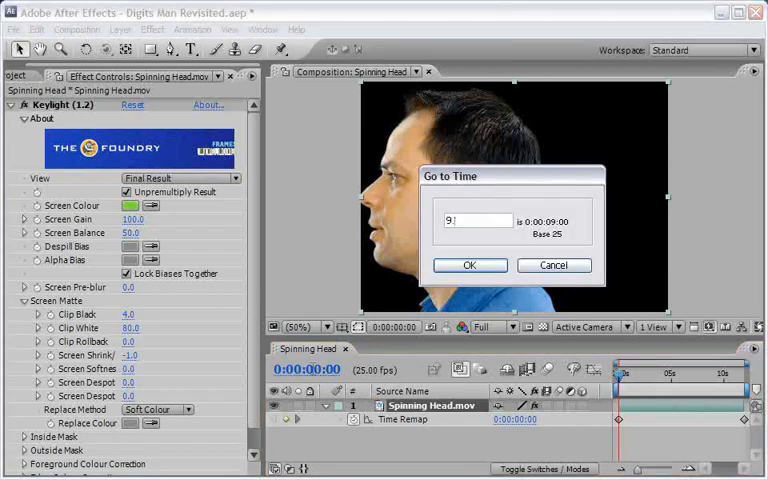
click(468, 264)
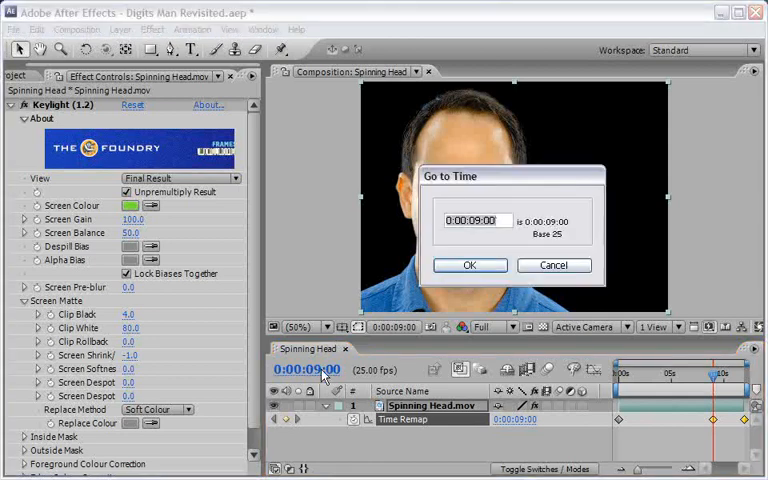
click(470, 264)
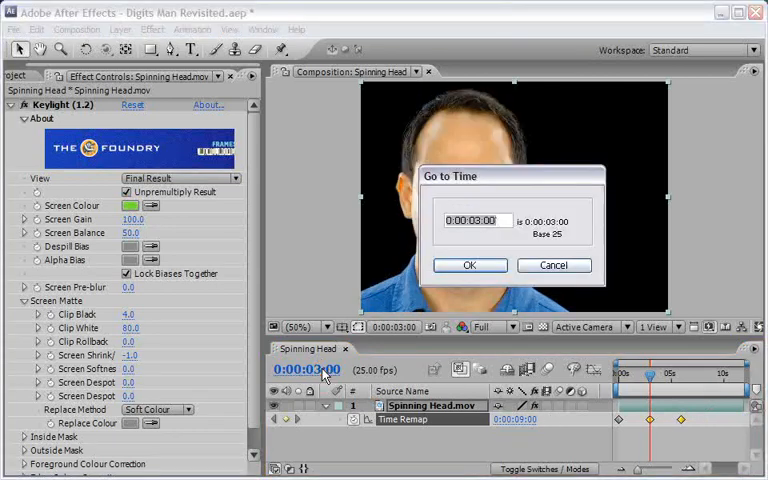
click(470, 264)
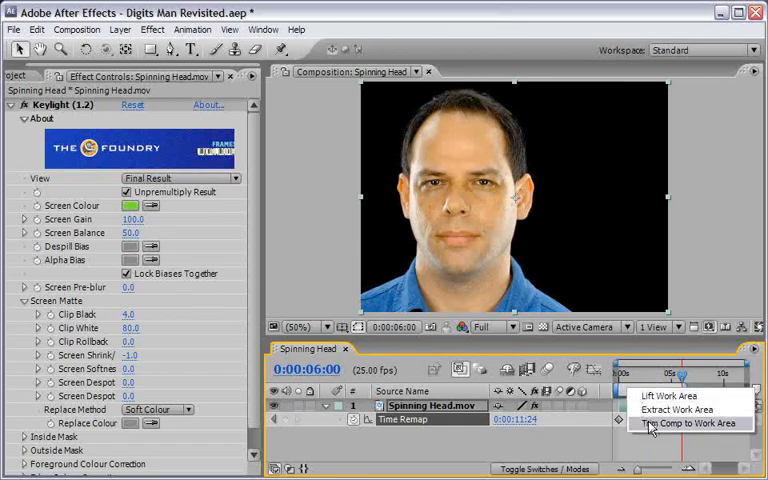
click(688, 424)
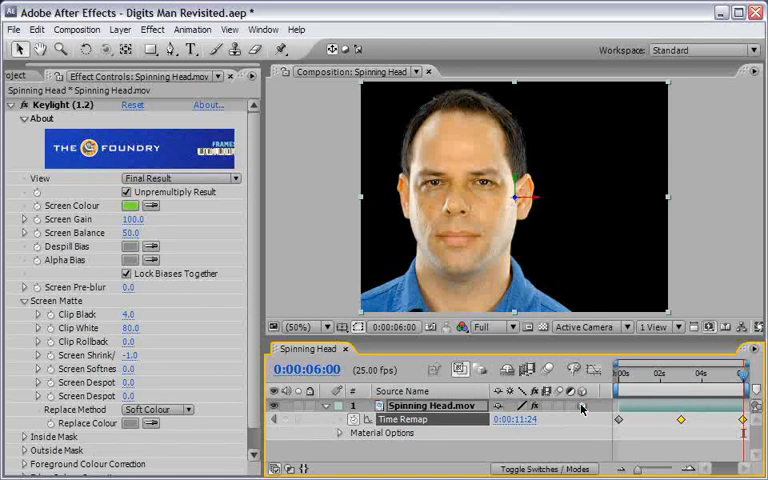
mouse_move(742, 378)
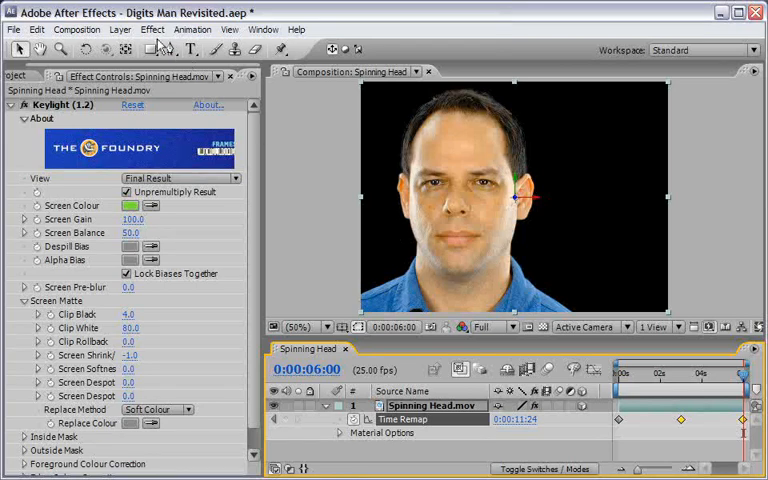
click(120, 28)
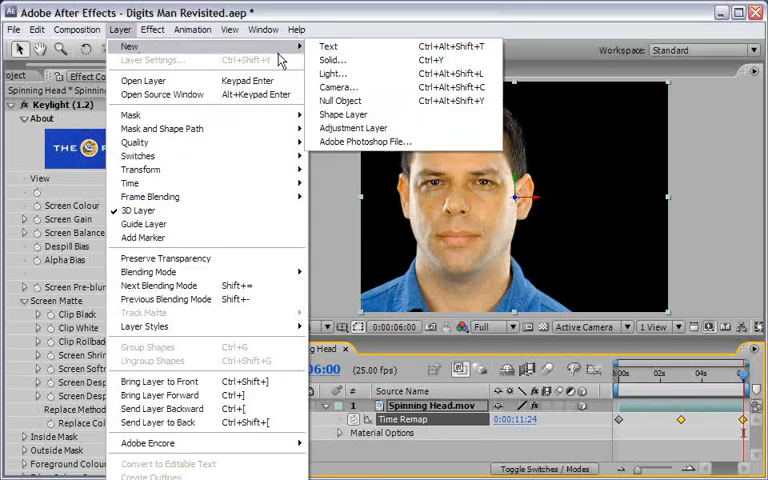
click(332, 74)
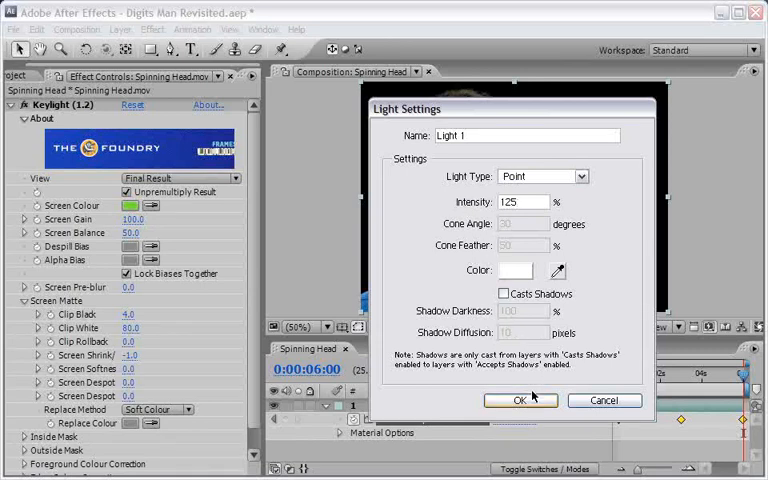
click(520, 400)
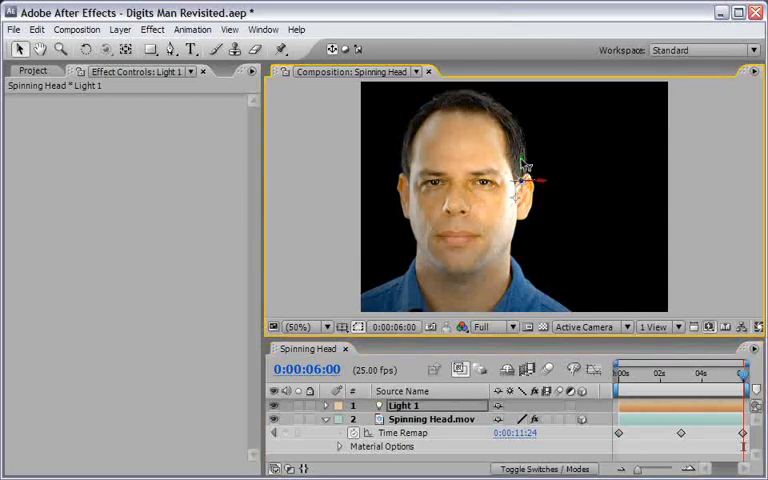
drag(524, 178, 524, 192)
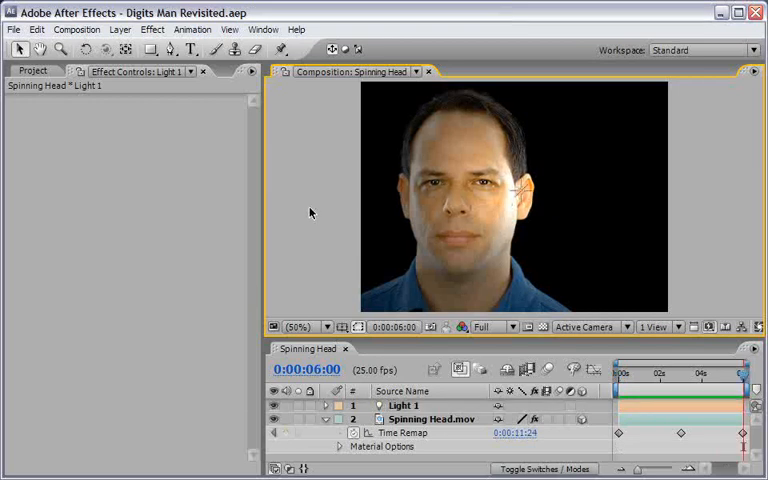
- Set up a new composition named Digits at 150 by 150 pixels and edit its duration
click(344, 72)
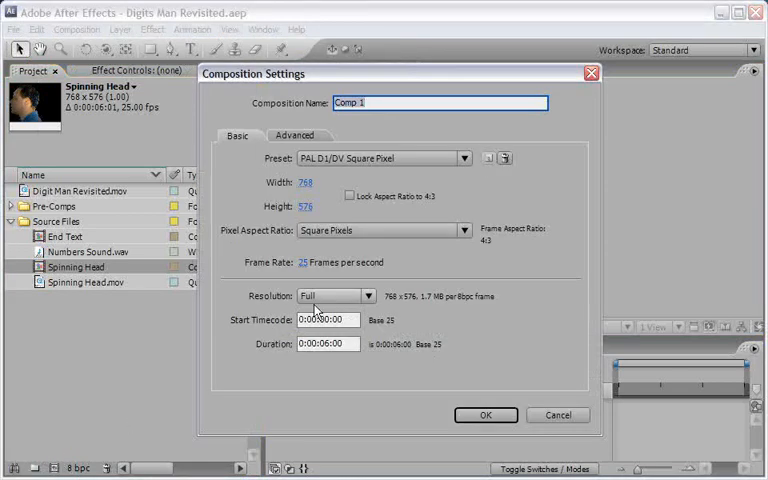
text(D)
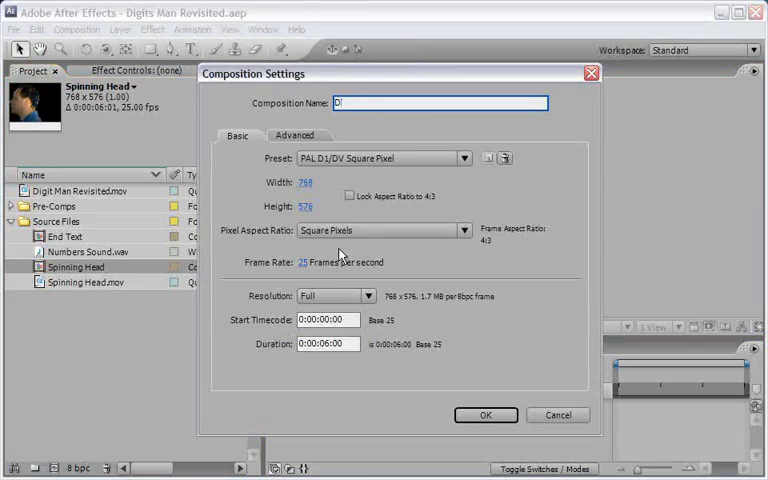
text(igits)
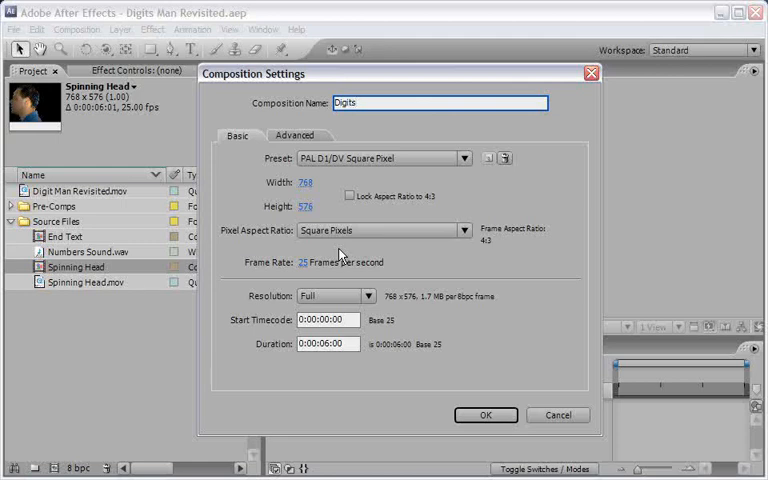
click(306, 182)
text(150)
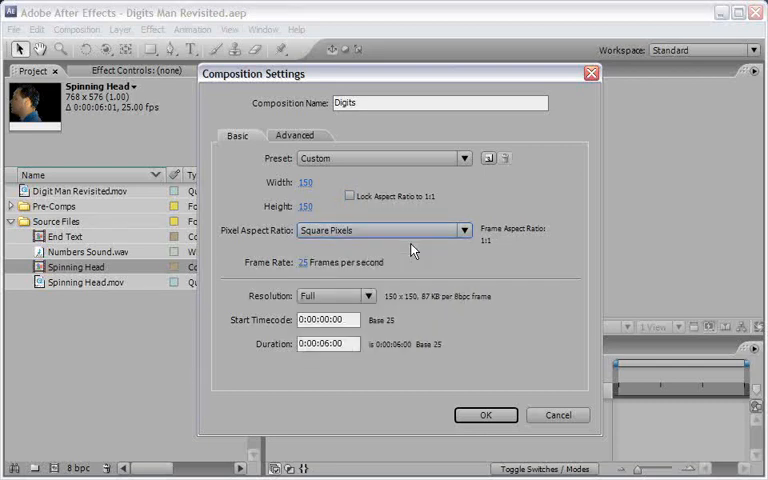
click(326, 344)
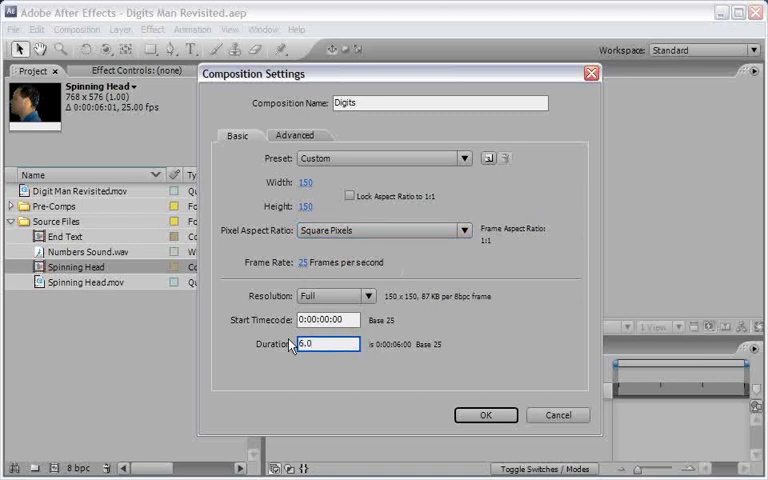
- Create the Digits comp and add a bright green Arial Black numeral 1 with the Type tool
click(486, 416)
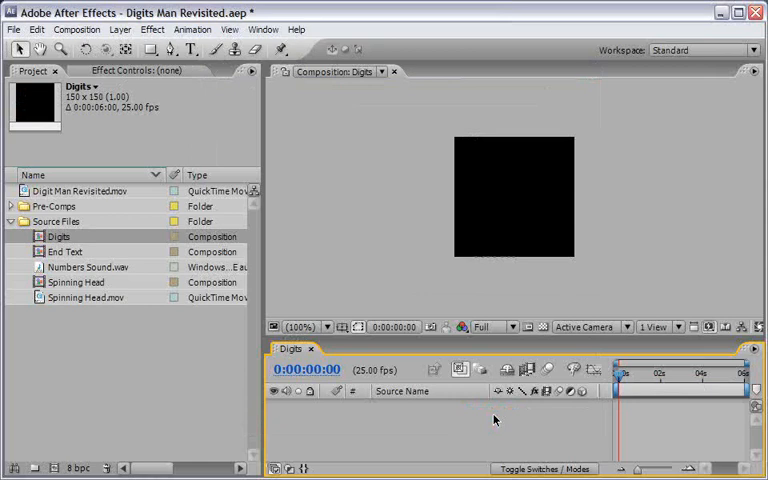
click(192, 48)
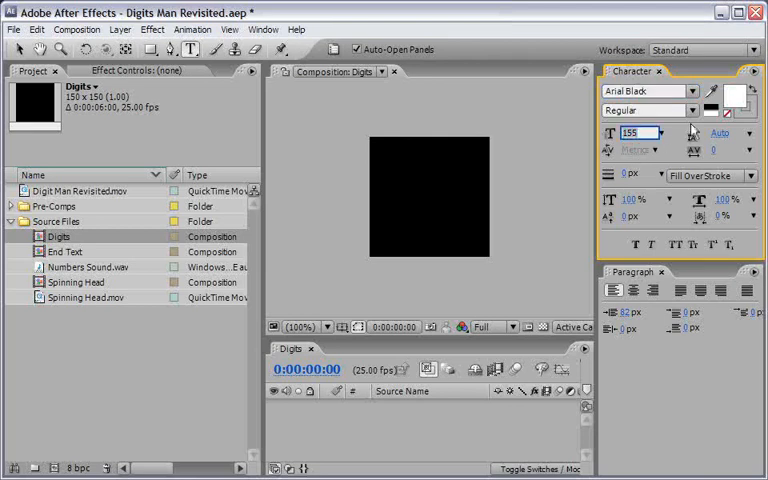
click(726, 100)
text(0)
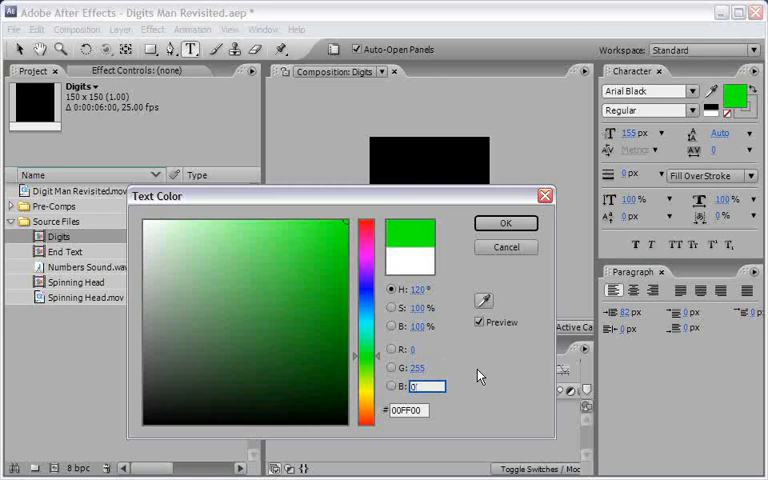
click(506, 224)
text(1)
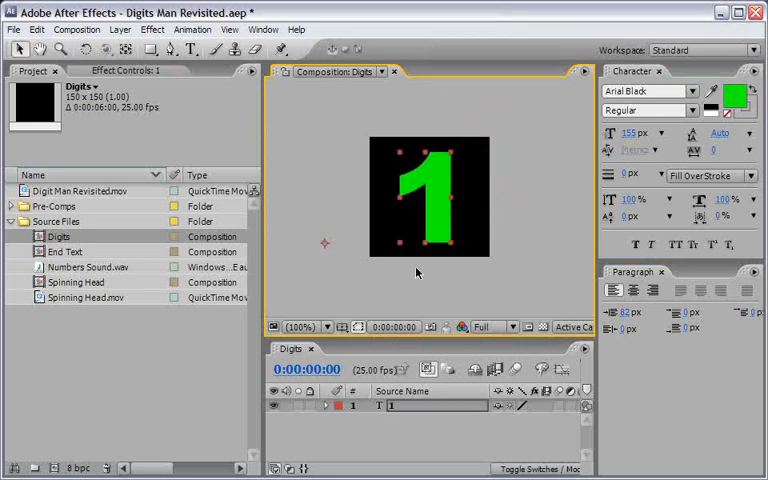
- Add a Character Offset animator so the numeral reads 6, and apply a Stylize effect
click(324, 404)
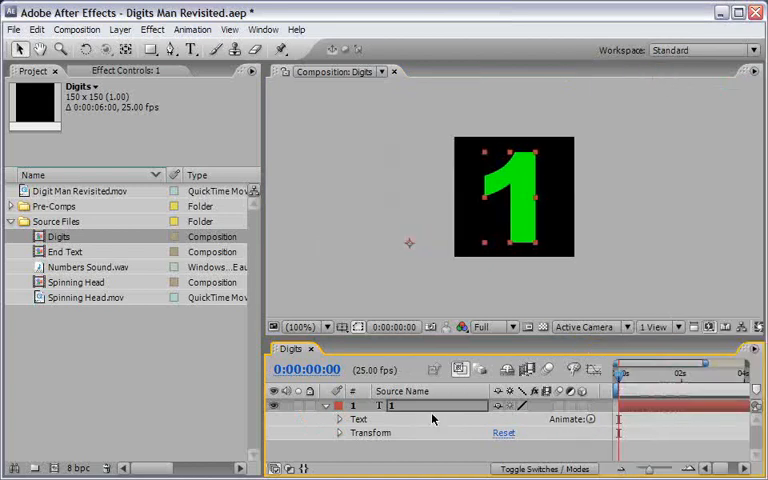
click(590, 420)
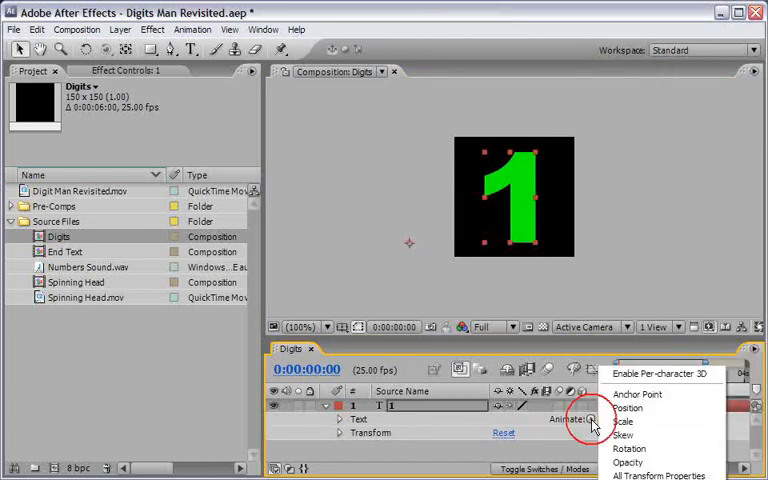
click(624, 420)
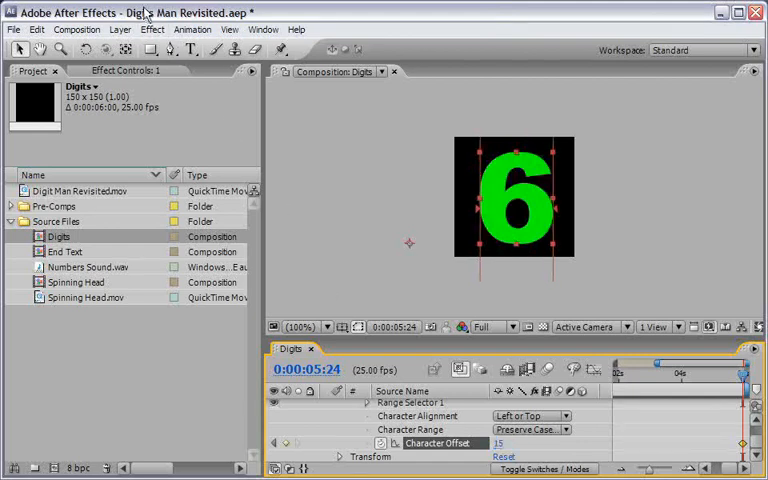
click(152, 28)
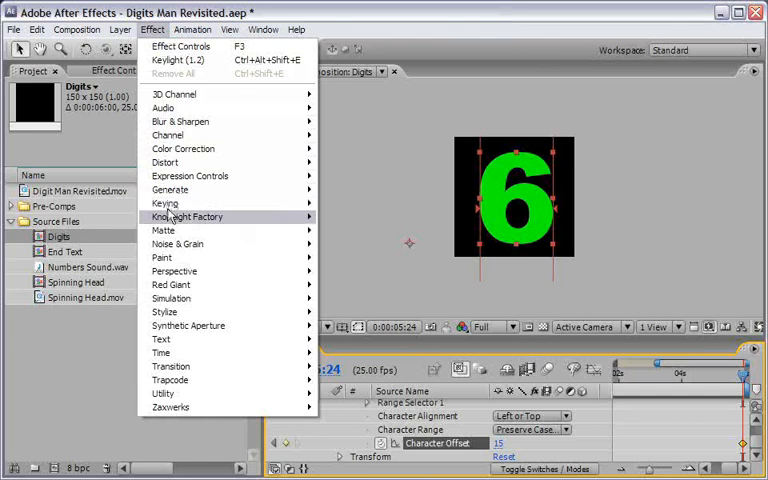
mouse_move(164, 312)
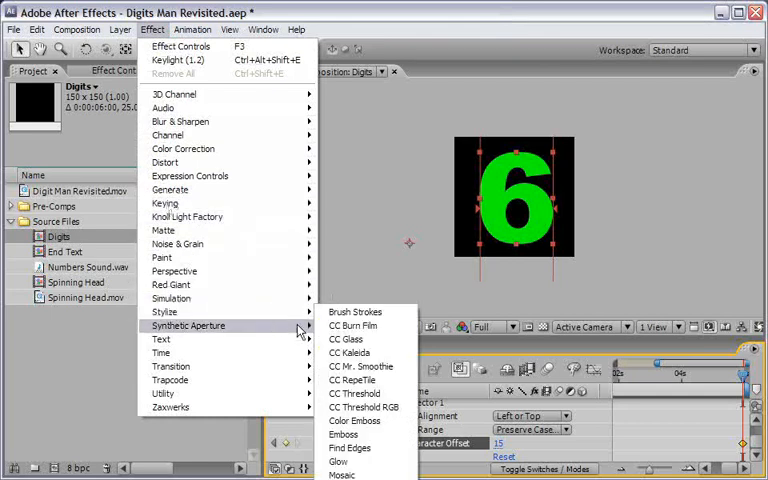
click(338, 460)
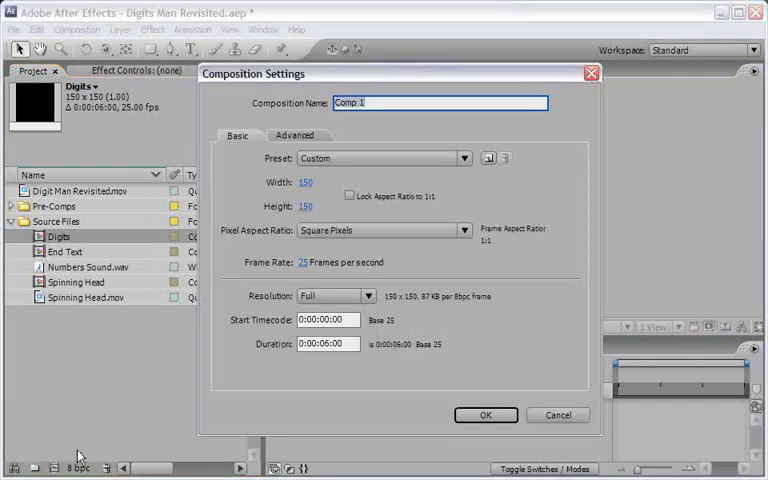
- Create the Digits Man Revisited comp with the PAL D1/DV Square Pixel preset
text(Digits Man Revisited)
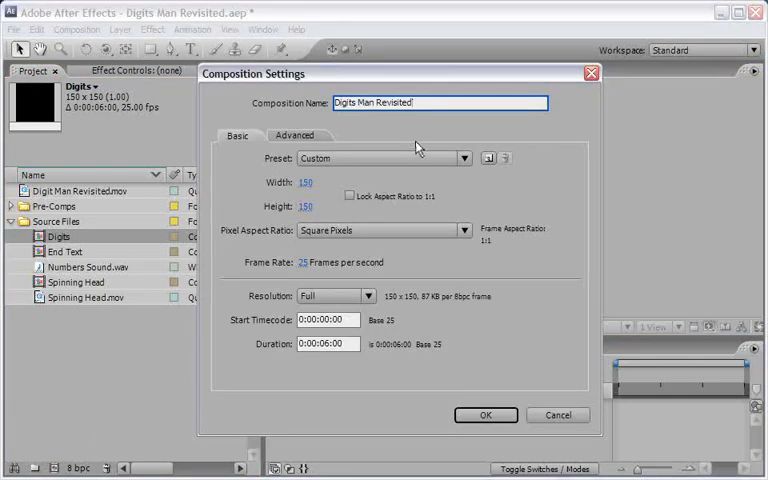
click(384, 158)
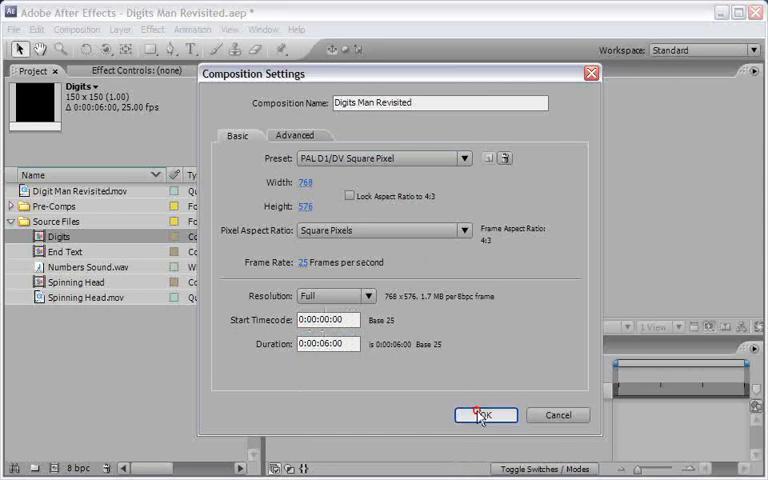
click(484, 416)
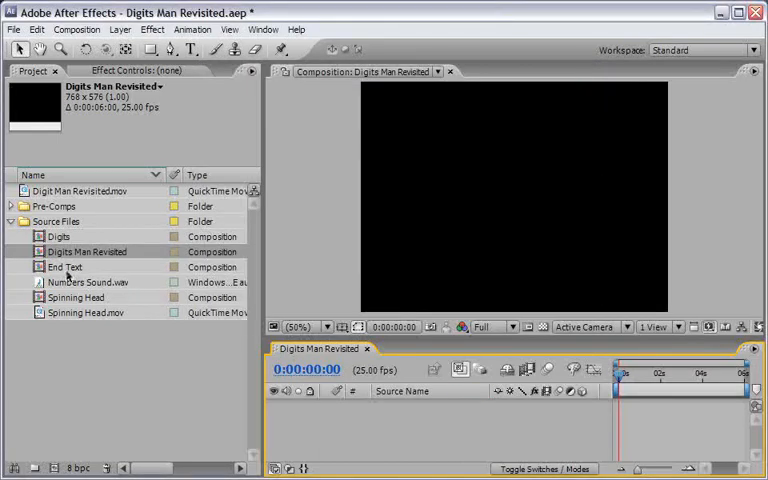
click(76, 296)
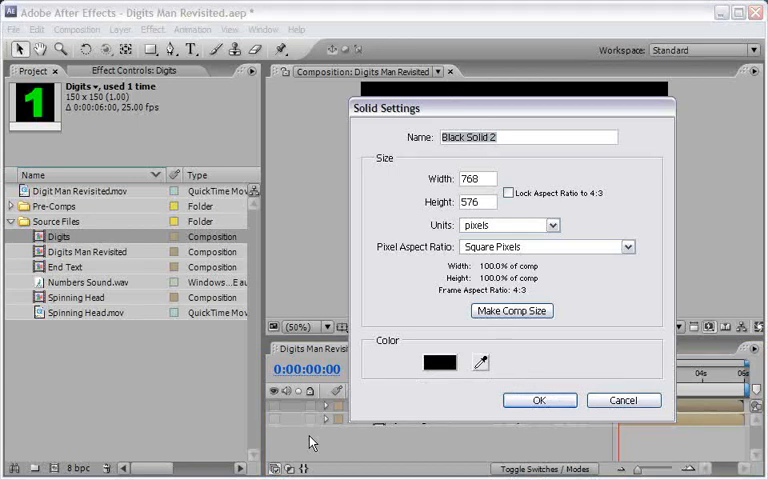
- Create a black 768 by 576 solid named Form
text(Form)
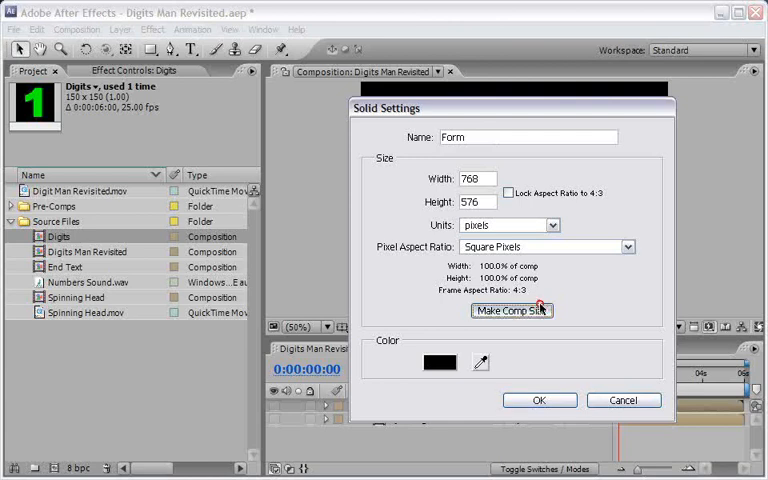
click(440, 362)
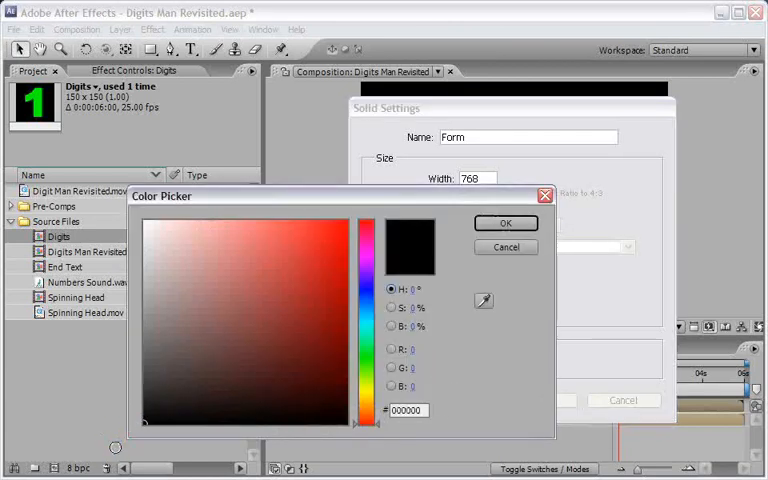
click(504, 224)
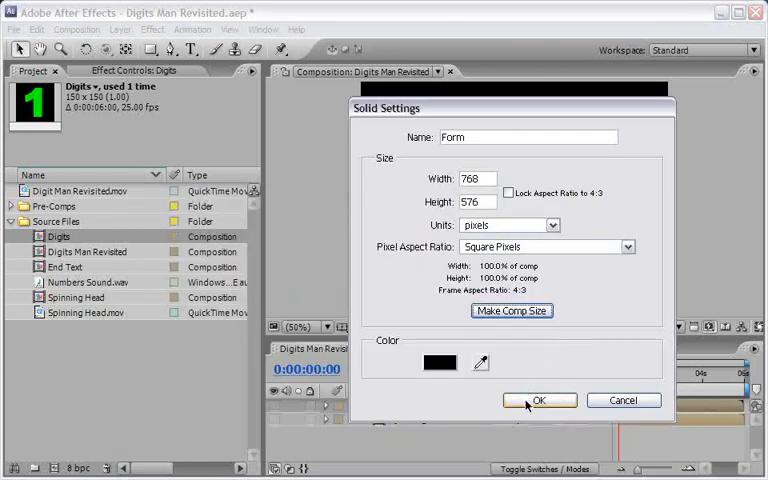
- Apply the Trapcode Form particle effect to the Form layer
click(538, 400)
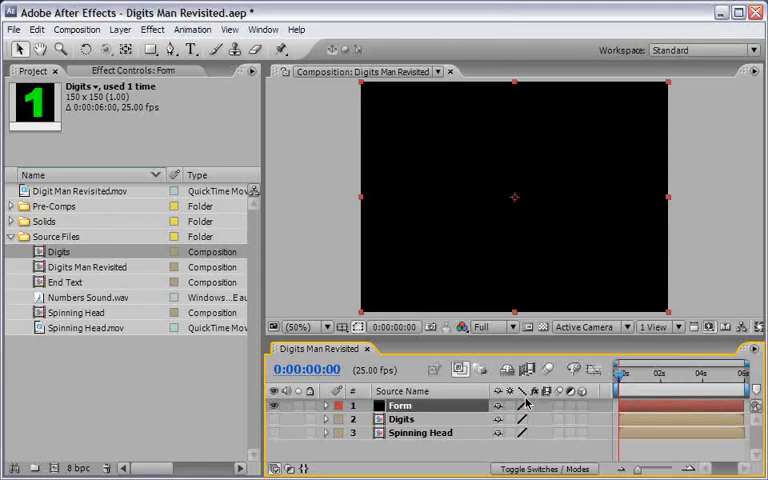
click(152, 28)
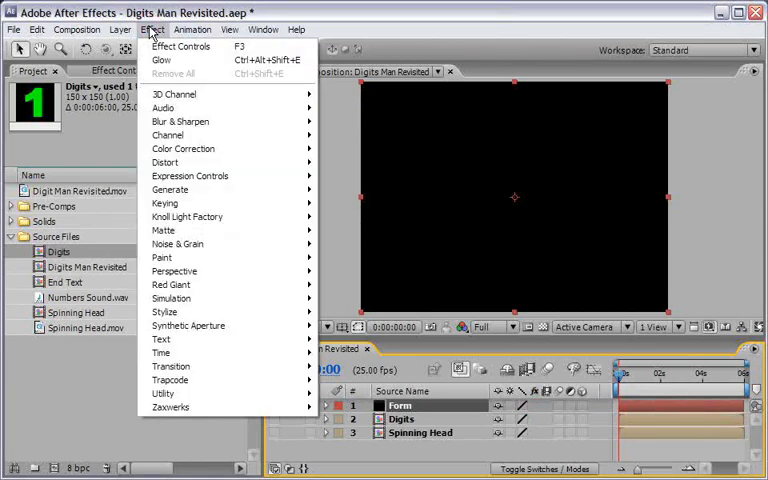
mouse_move(170, 380)
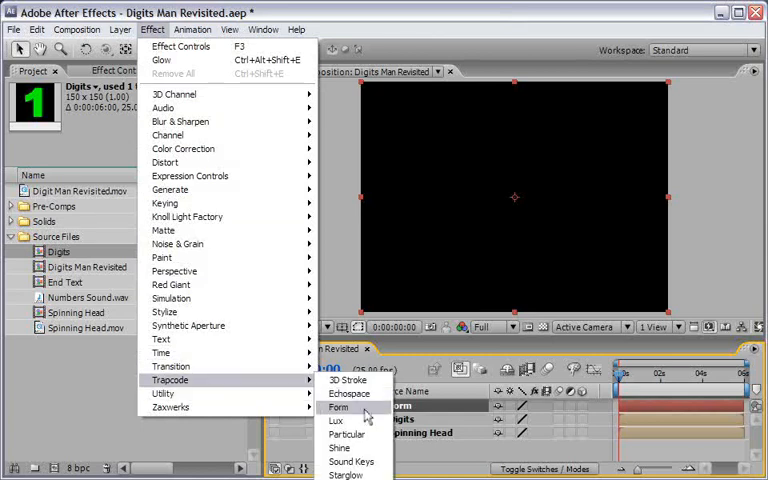
click(340, 408)
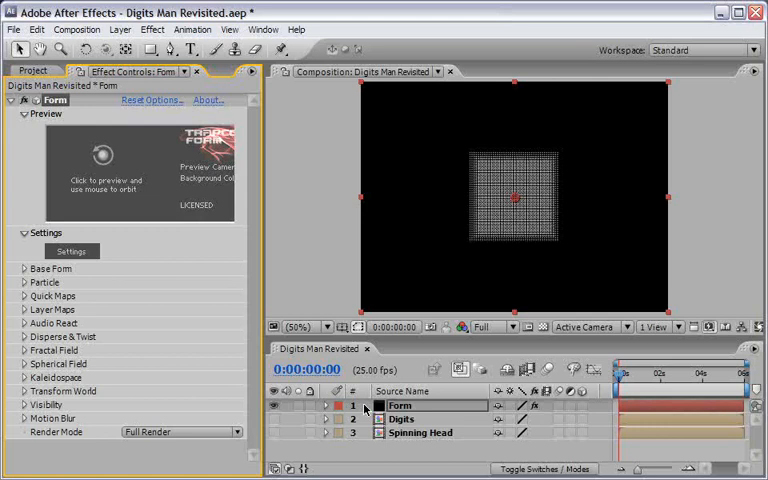
- Set Base Form size to 768 by 576 with 150 by 150 by 1 particles
click(24, 268)
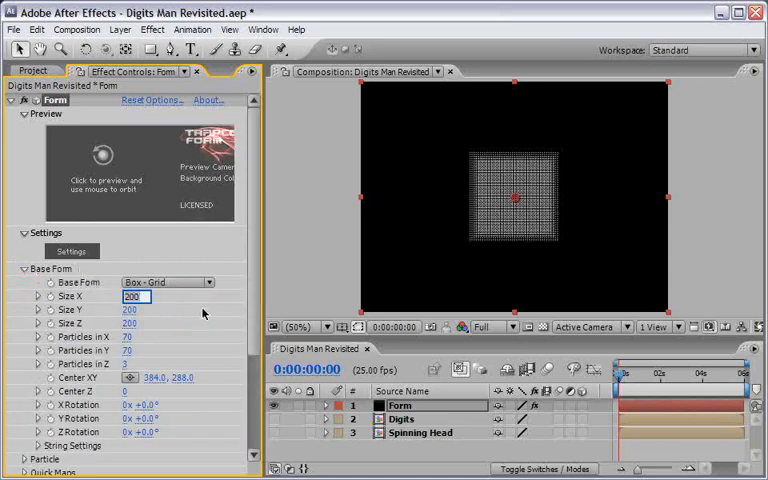
text(768)
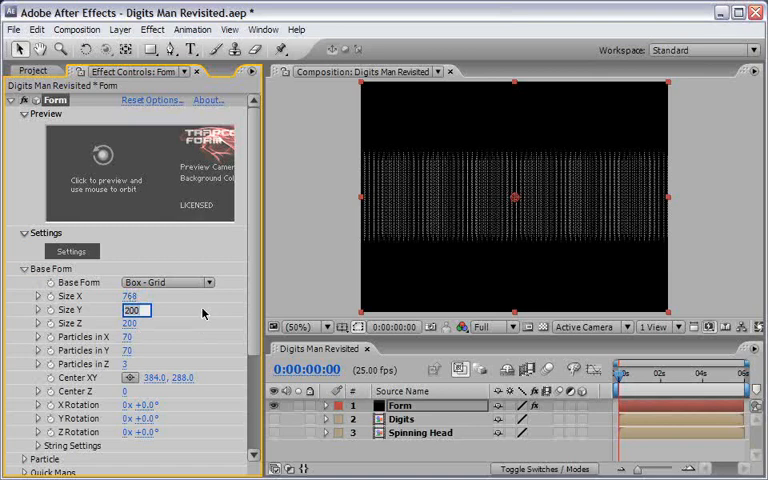
text(576)
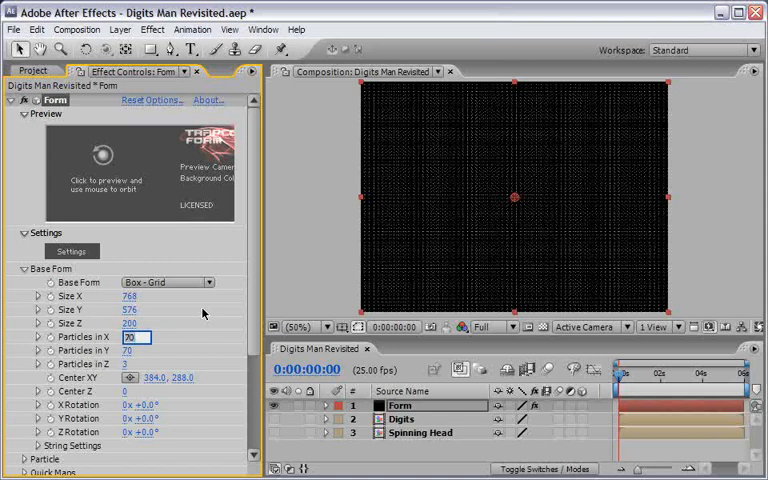
text(150)
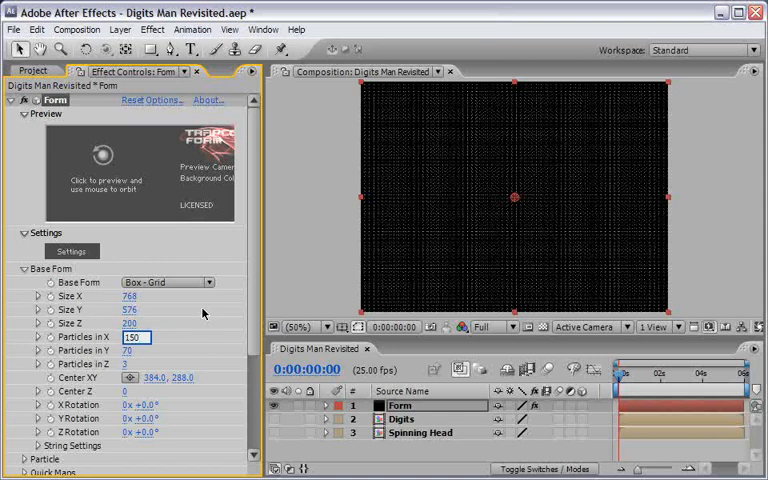
text(15)
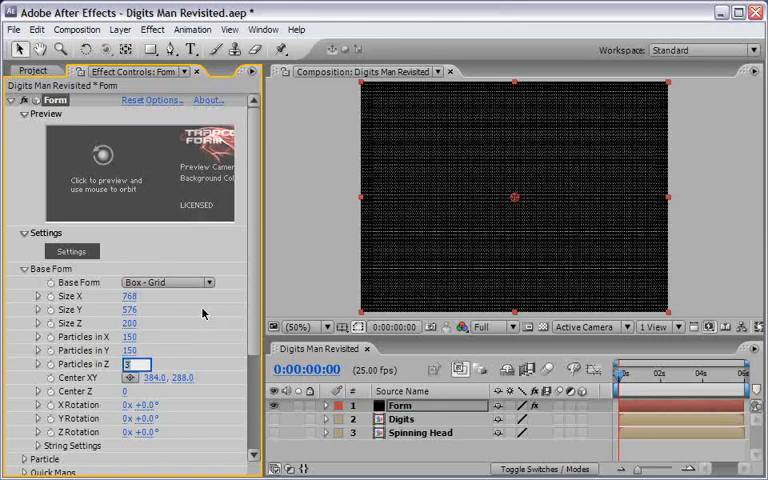
text(1)
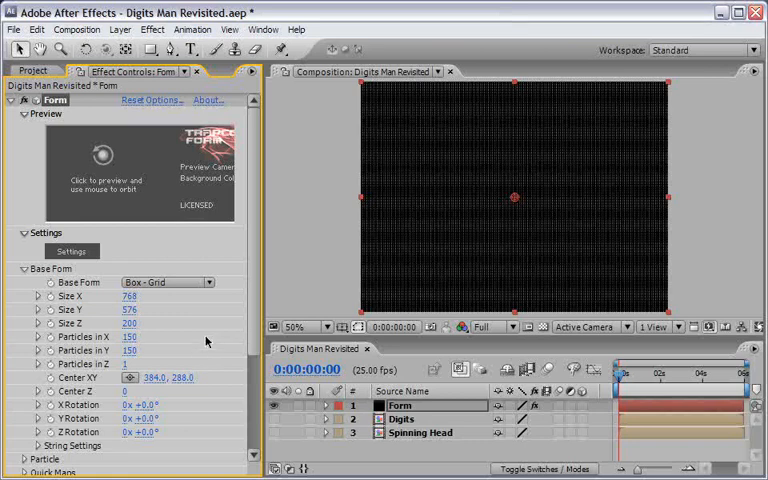
- Set Layer Maps Color and Alpha to the Spinning Head layer with Lightness to A functionality
scroll(down, 3)
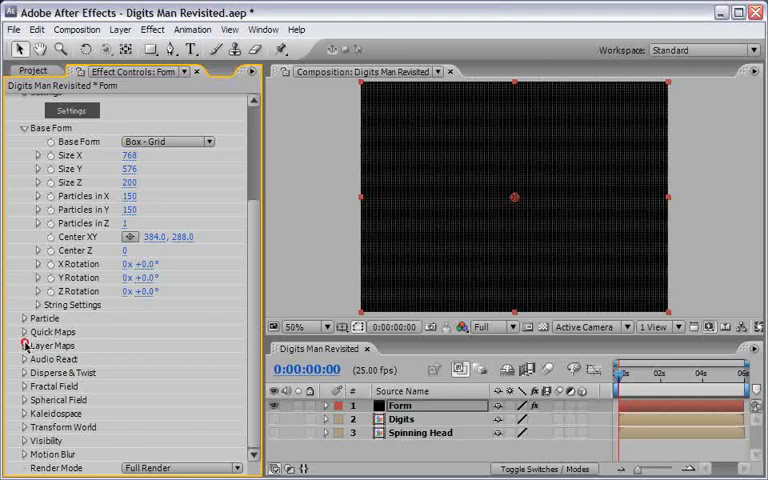
click(24, 344)
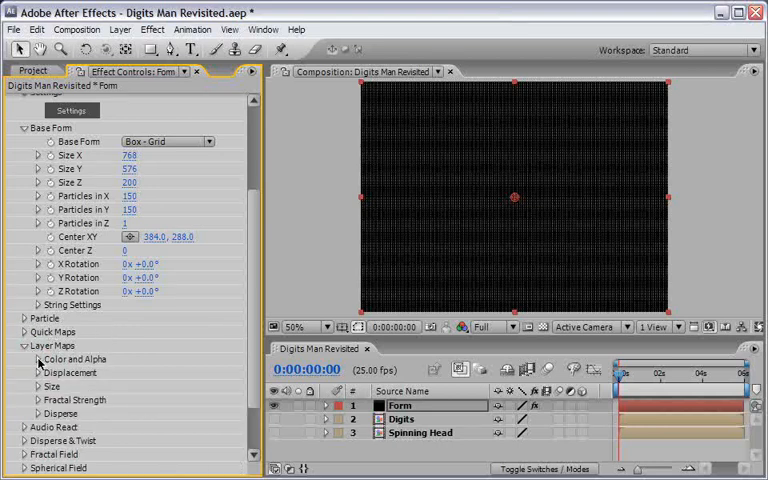
click(48, 360)
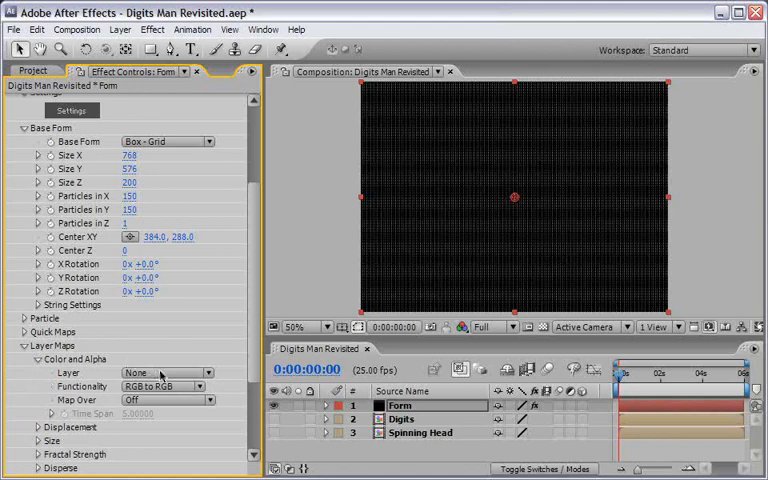
click(164, 372)
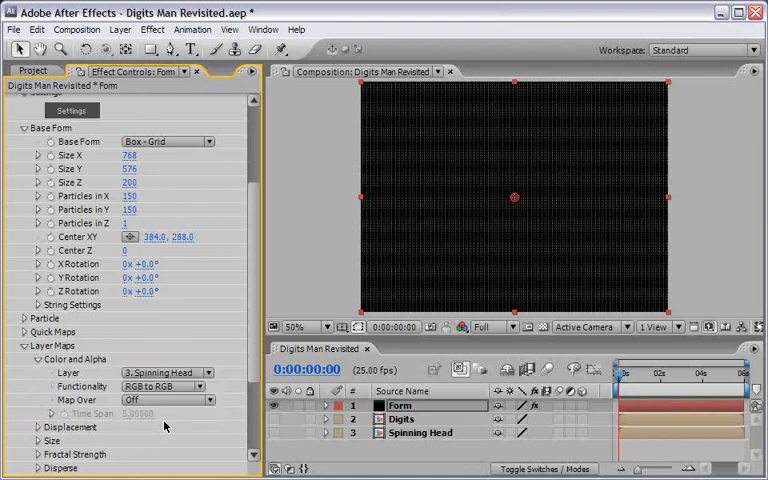
click(168, 386)
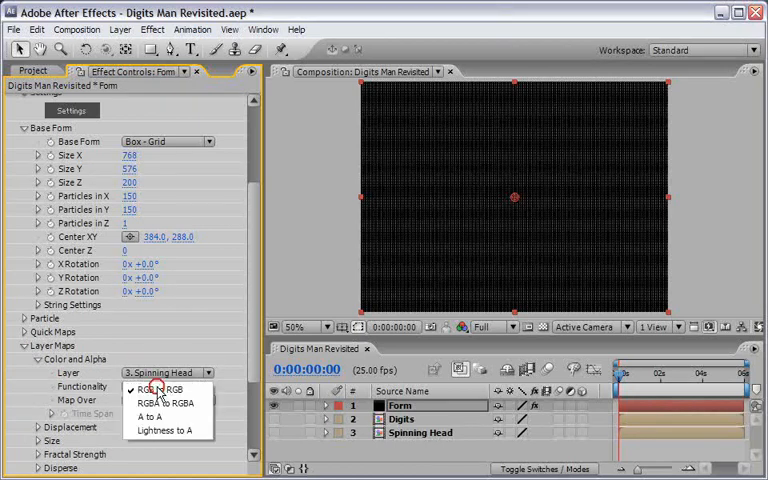
click(156, 430)
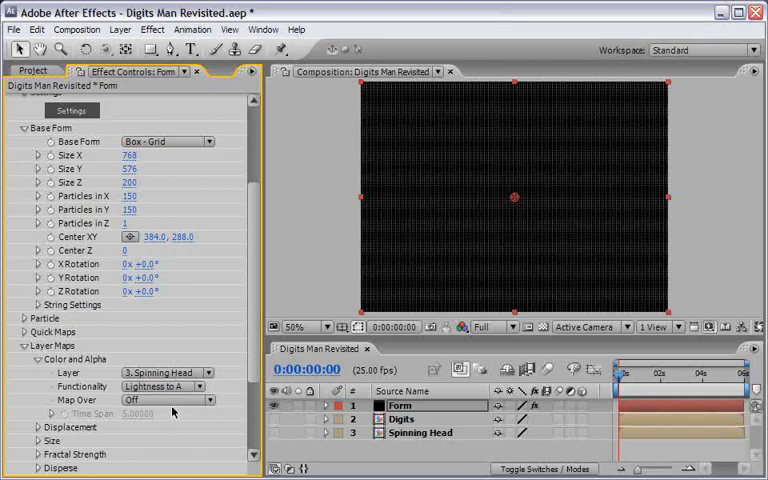
- Set Displacement functionality to Individual XYZ and assign the per-axis displacement layers
click(164, 400)
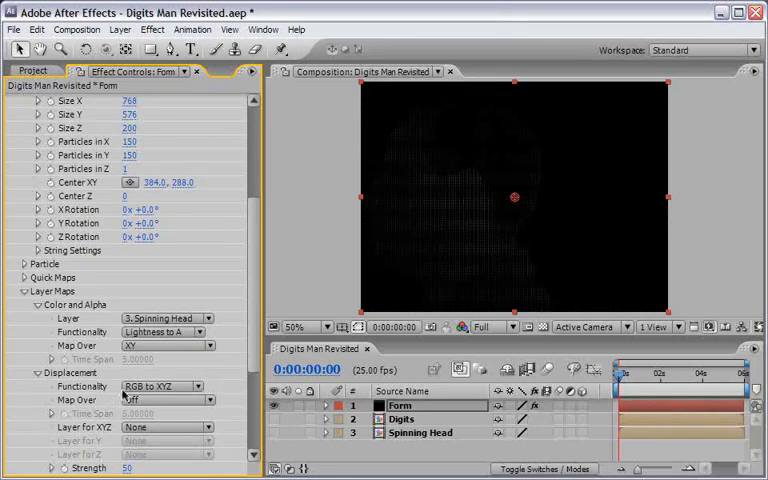
click(164, 386)
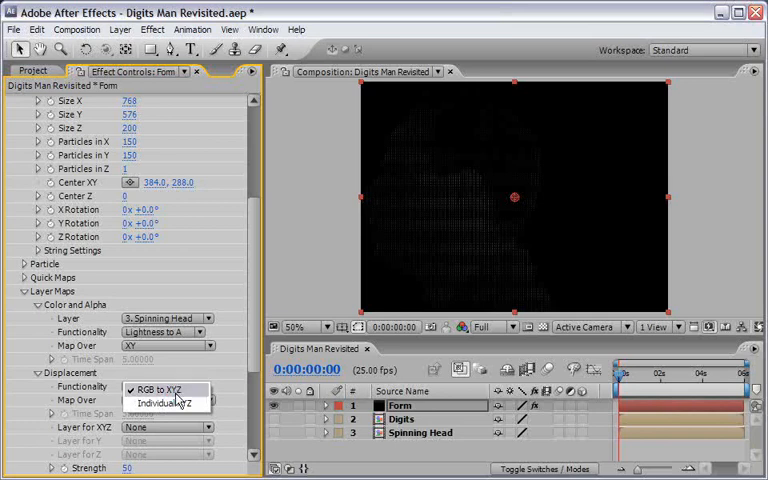
click(168, 390)
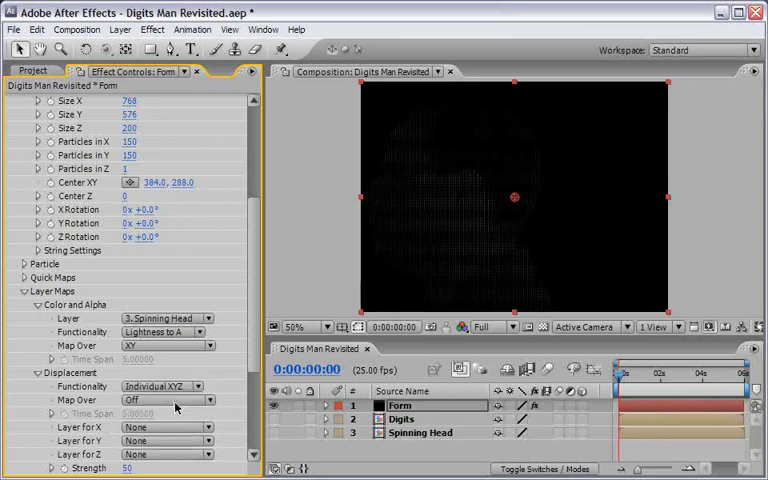
click(164, 400)
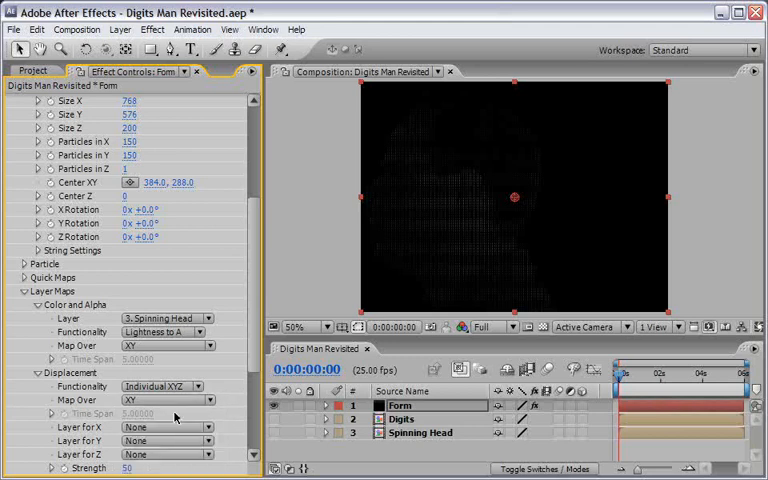
mouse_move(184, 456)
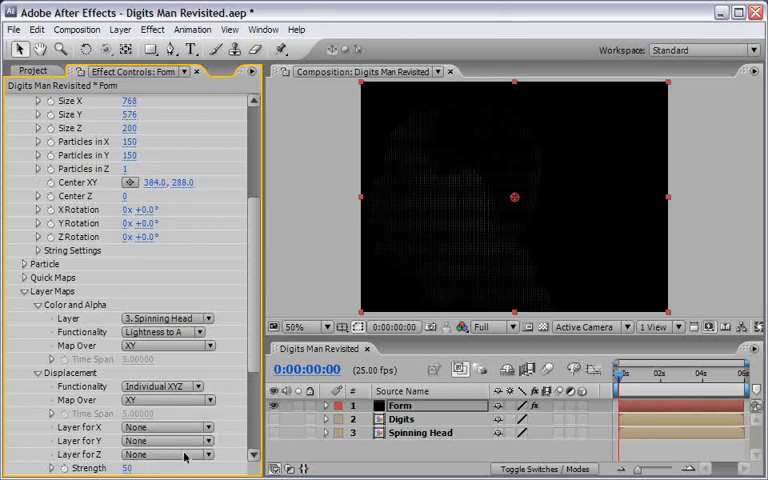
click(168, 454)
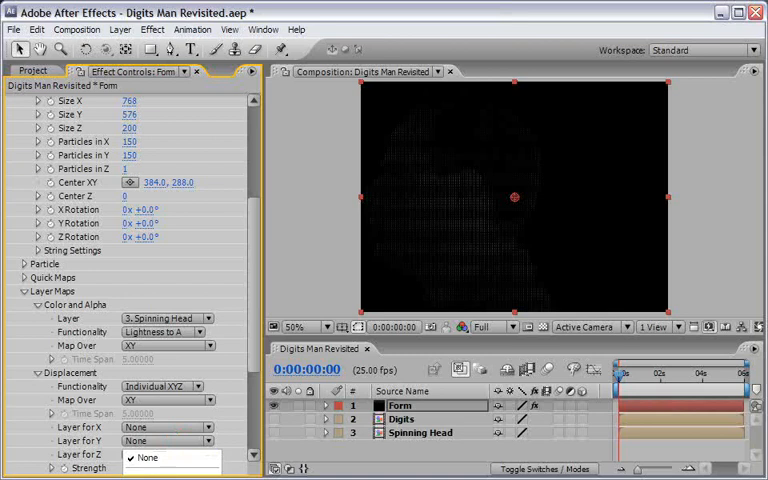
click(168, 456)
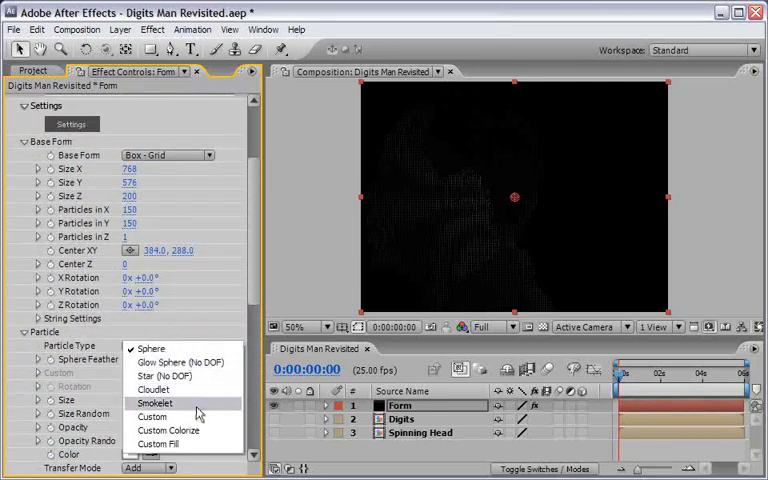
- Use the Digits layer as custom particles with Random - Loop time sampling and a blend transfer mode
click(152, 416)
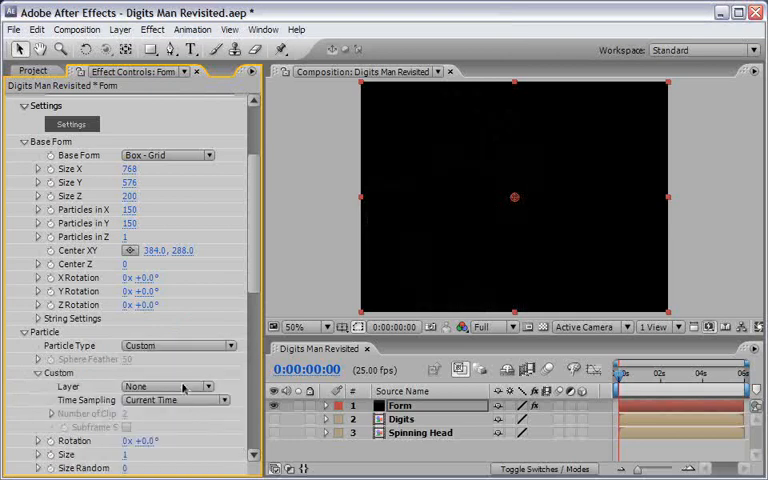
click(168, 386)
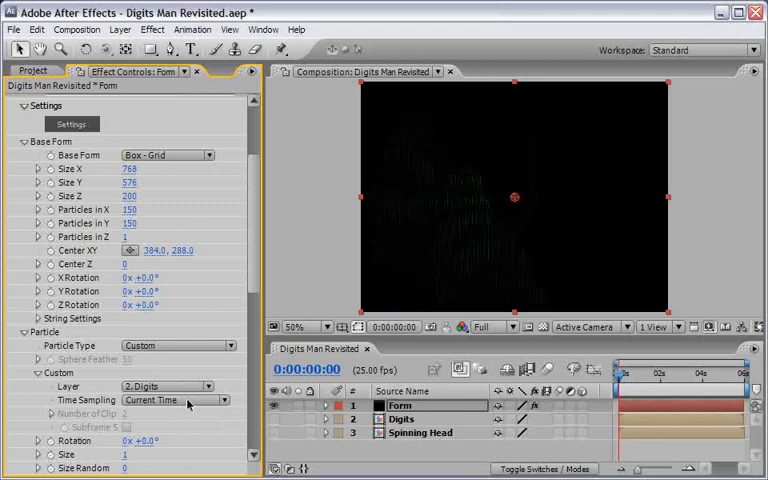
click(176, 400)
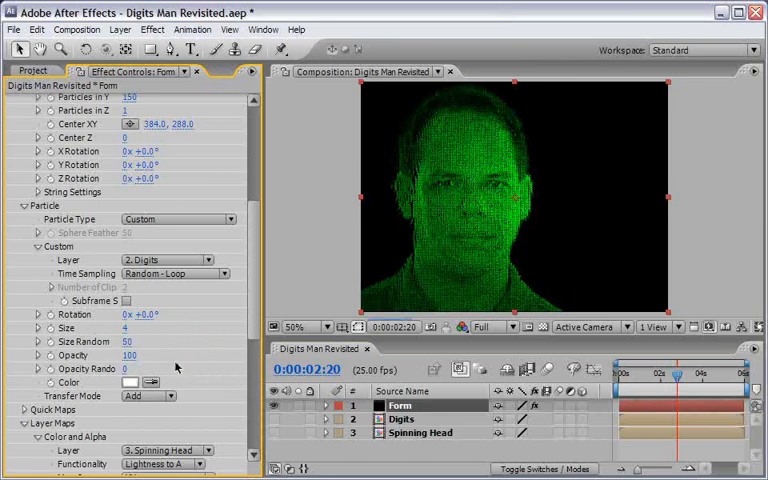
click(148, 396)
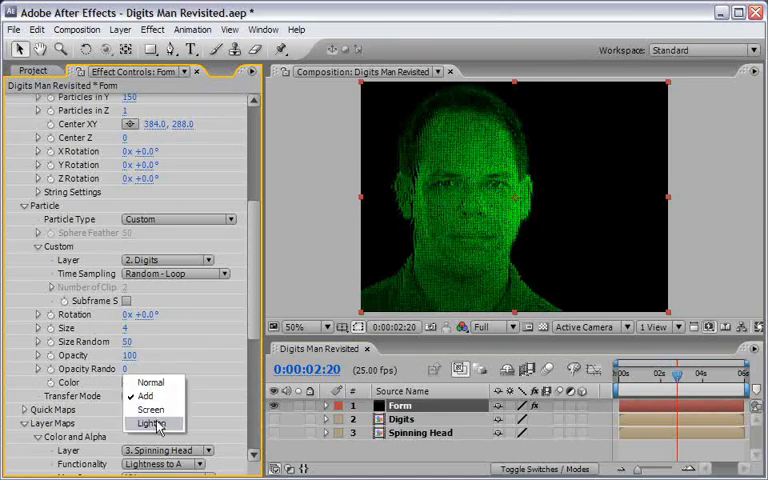
click(150, 424)
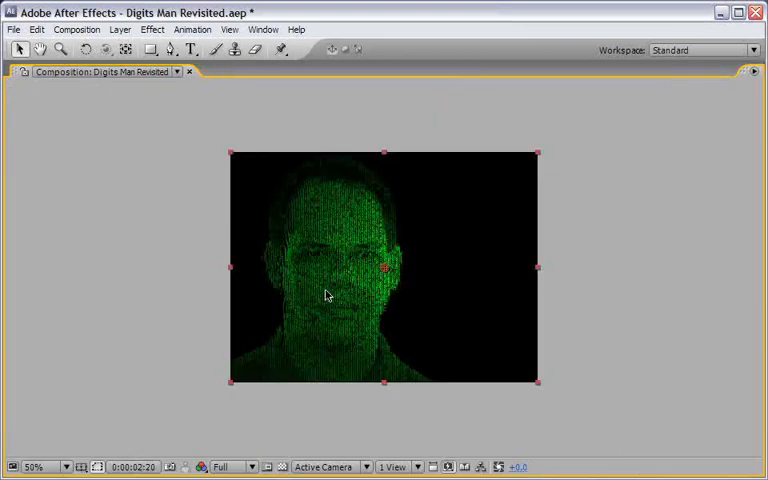
click(36, 466)
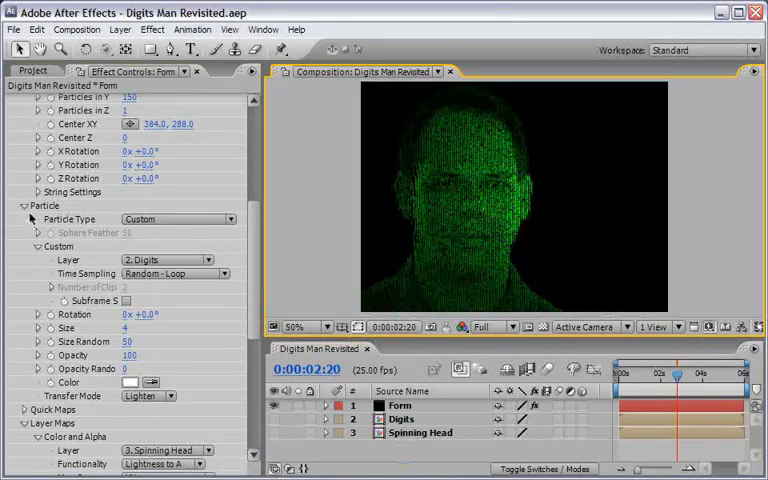
- Set Z displacement strength to 1500 and Render Mode to Full Render + DOF Smooth
click(24, 204)
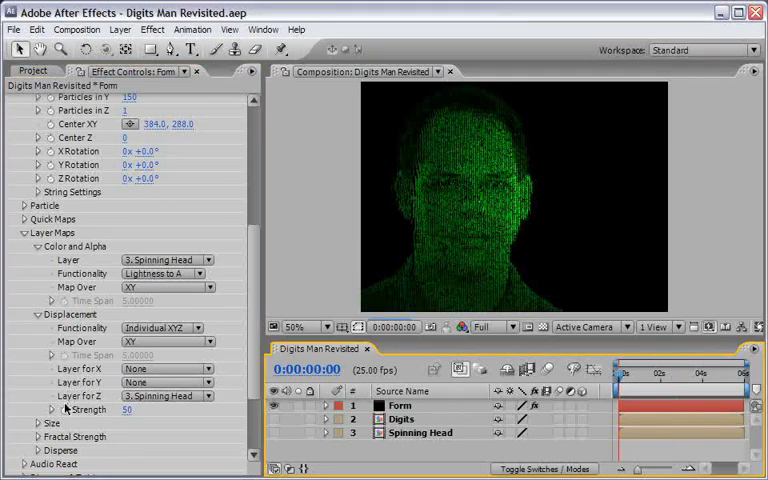
click(132, 410)
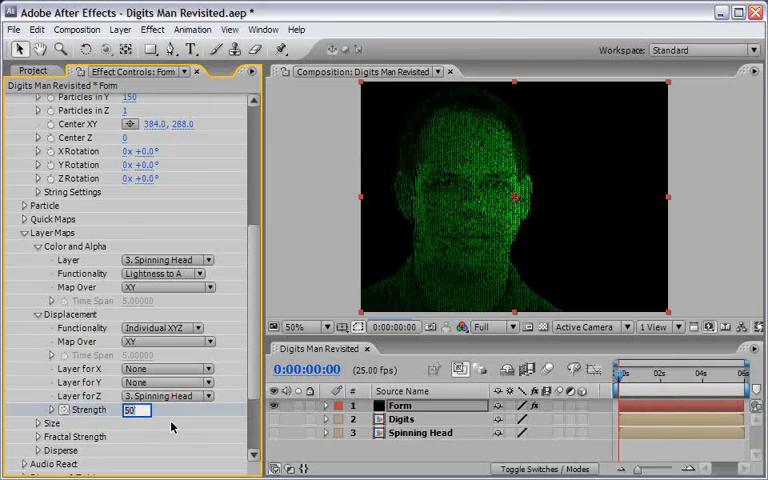
text(1500)
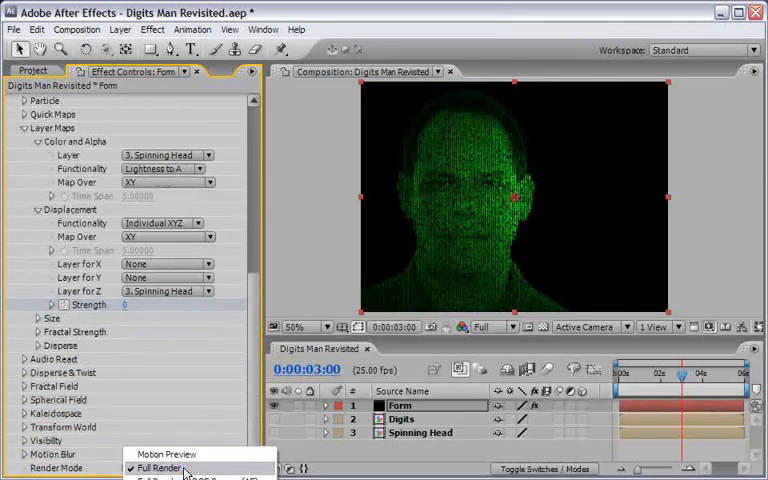
click(190, 478)
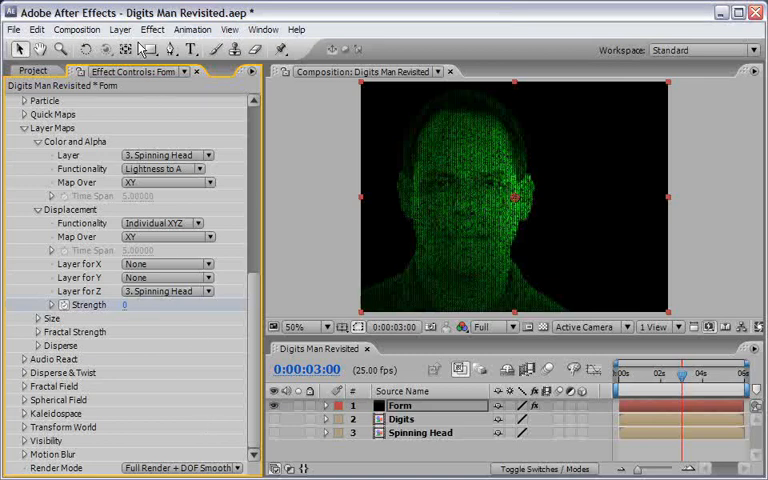
- Add a new camera with Enable Depth of Field ticked, then begin a new solid
click(120, 28)
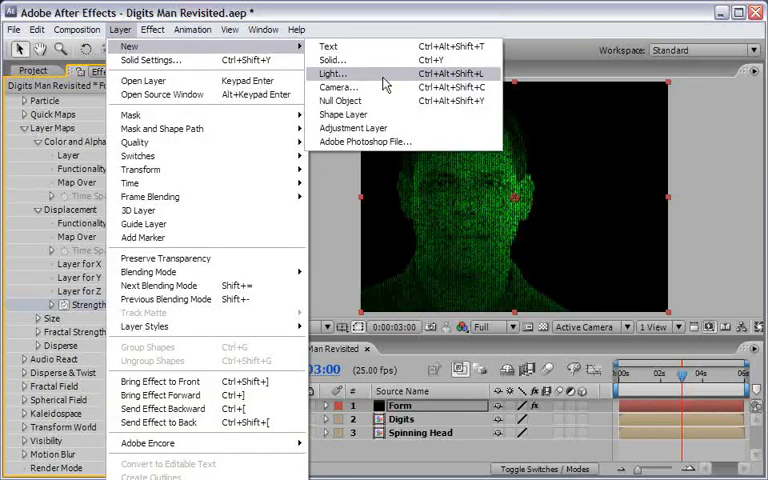
click(336, 88)
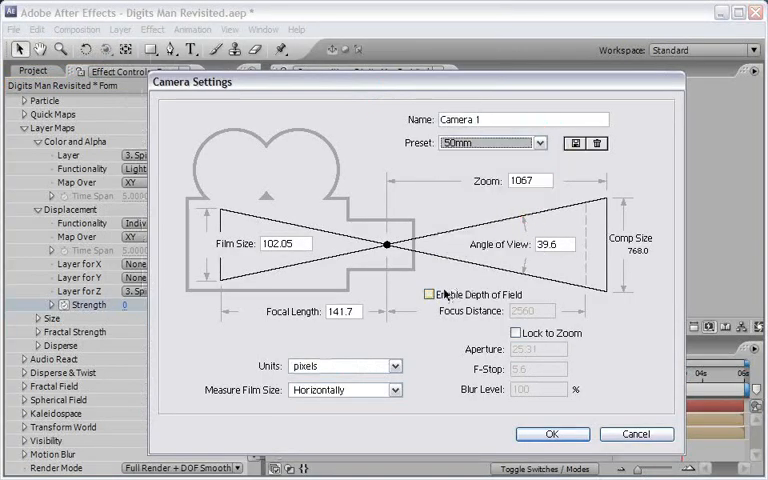
click(428, 292)
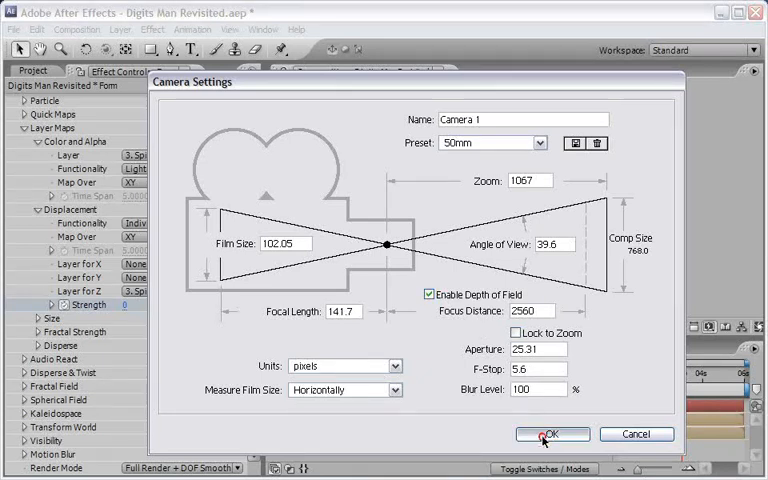
click(546, 434)
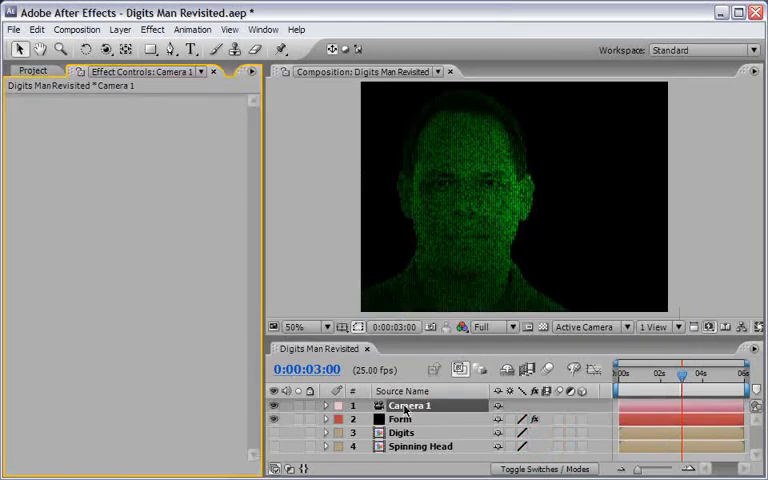
click(324, 404)
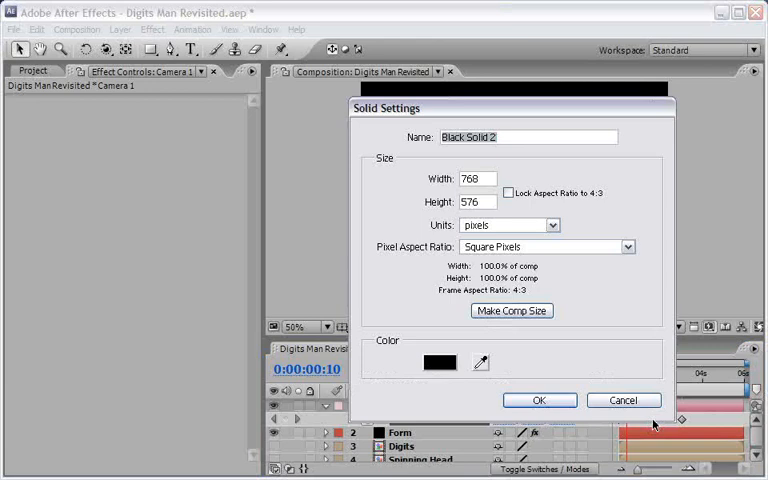
- Create a comp-size solid named BG and apply a Ramp with a green end colour
text(BG)
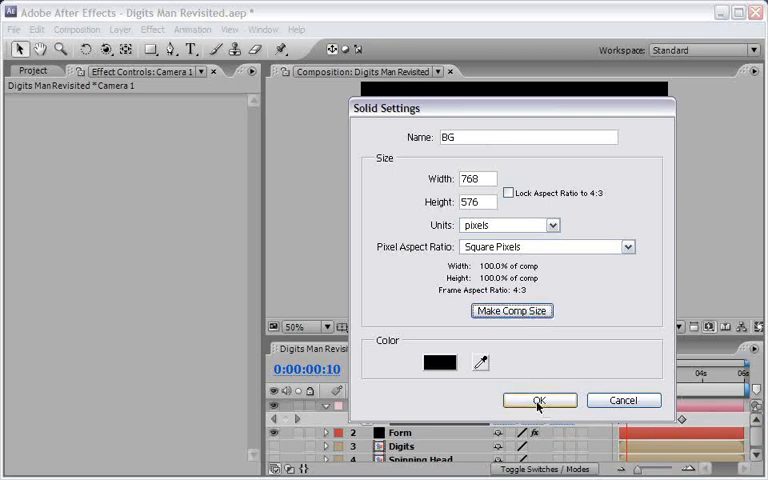
click(536, 400)
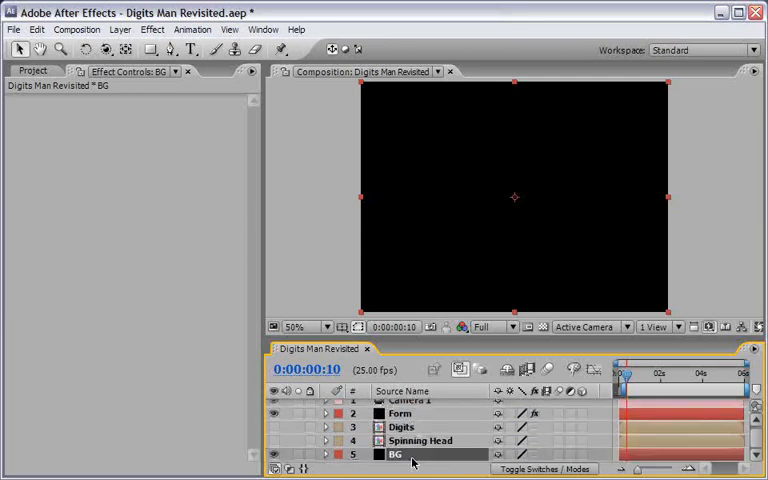
click(152, 28)
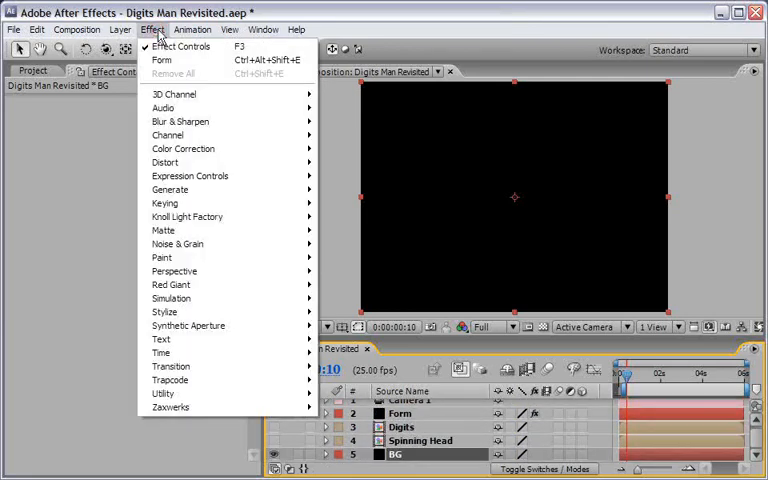
mouse_move(170, 188)
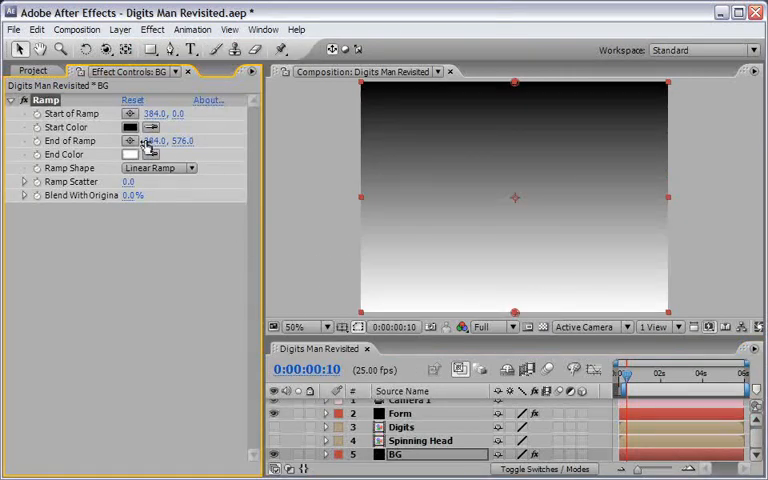
click(128, 154)
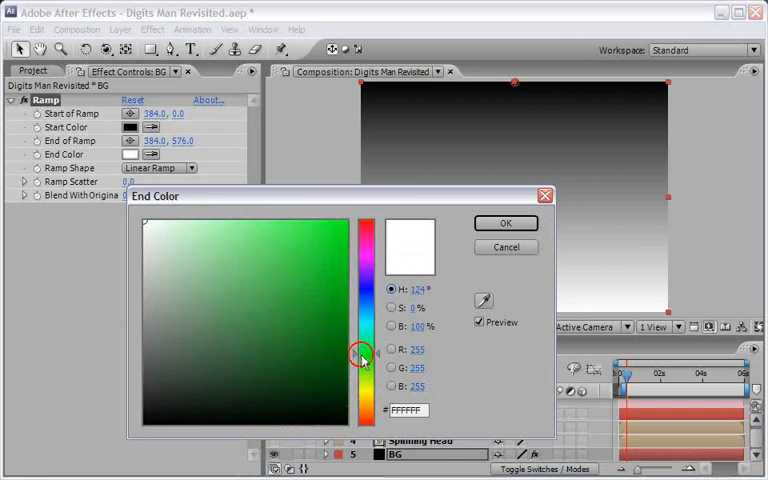
click(288, 344)
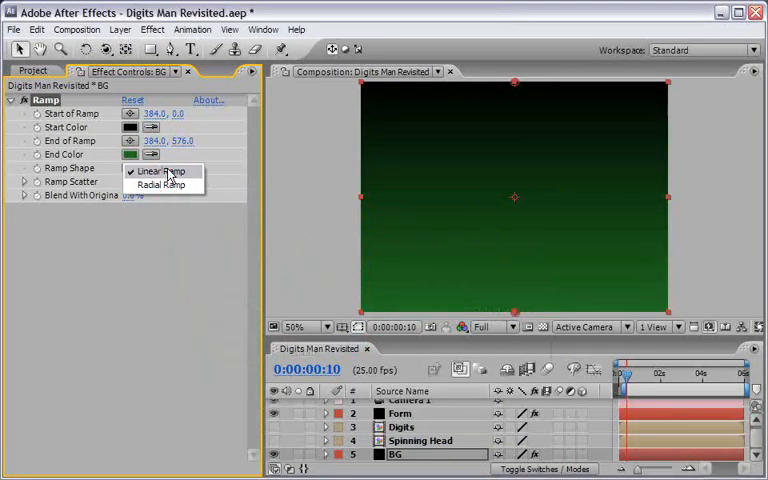
- Make the ramp radial and drag its end point above the top edge of the frame
click(160, 184)
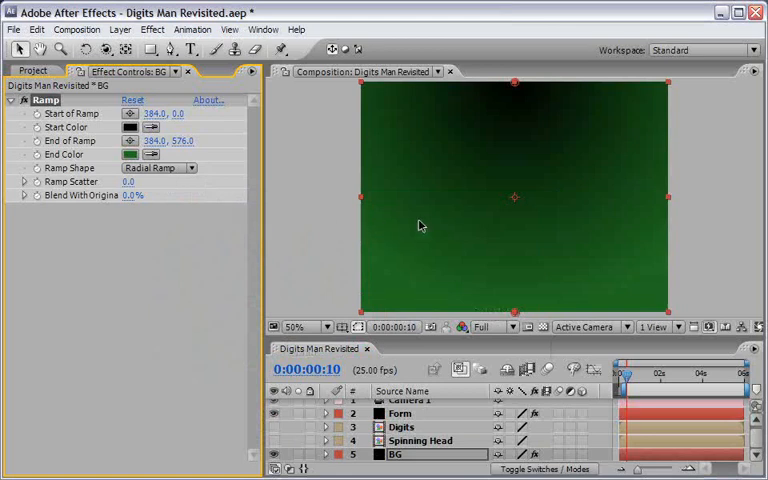
click(296, 326)
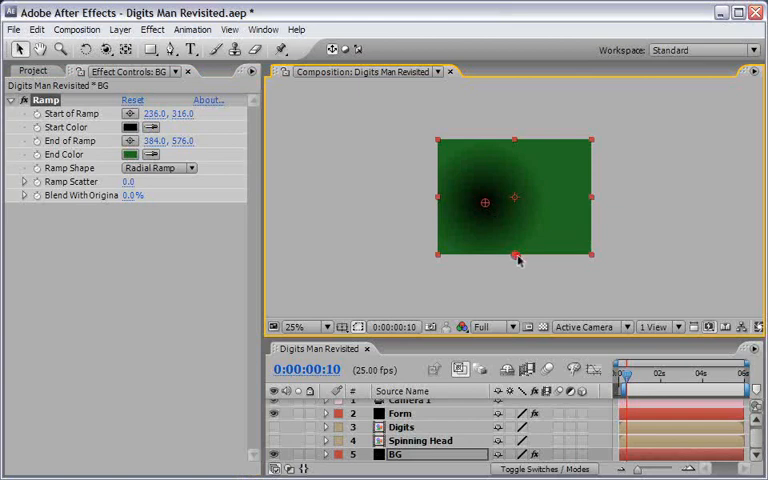
drag(518, 256, 616, 132)
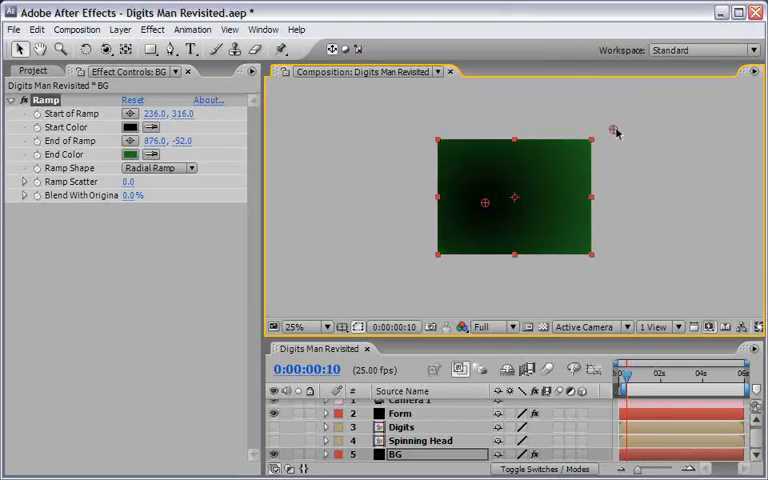